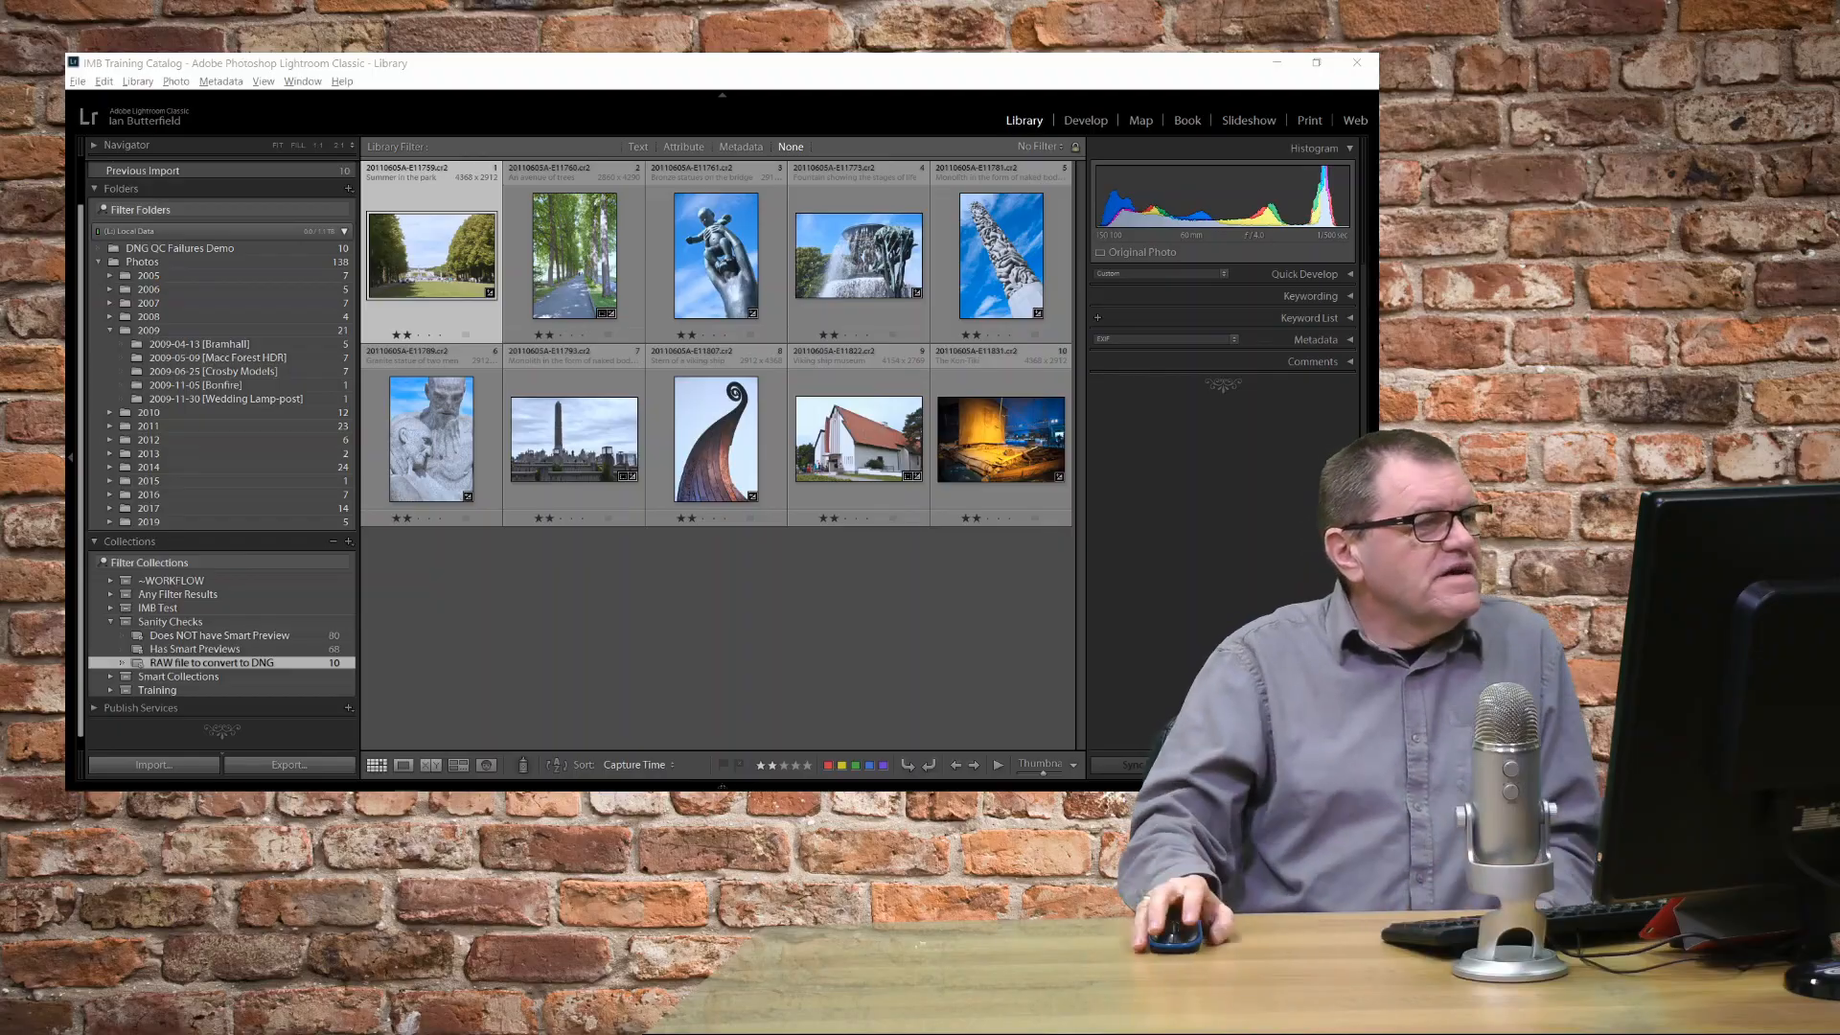
# Select all ten photos in the 'RAW file to convert to DNG' collection with Ctrl+A
pyautogui.click(1315, 61)
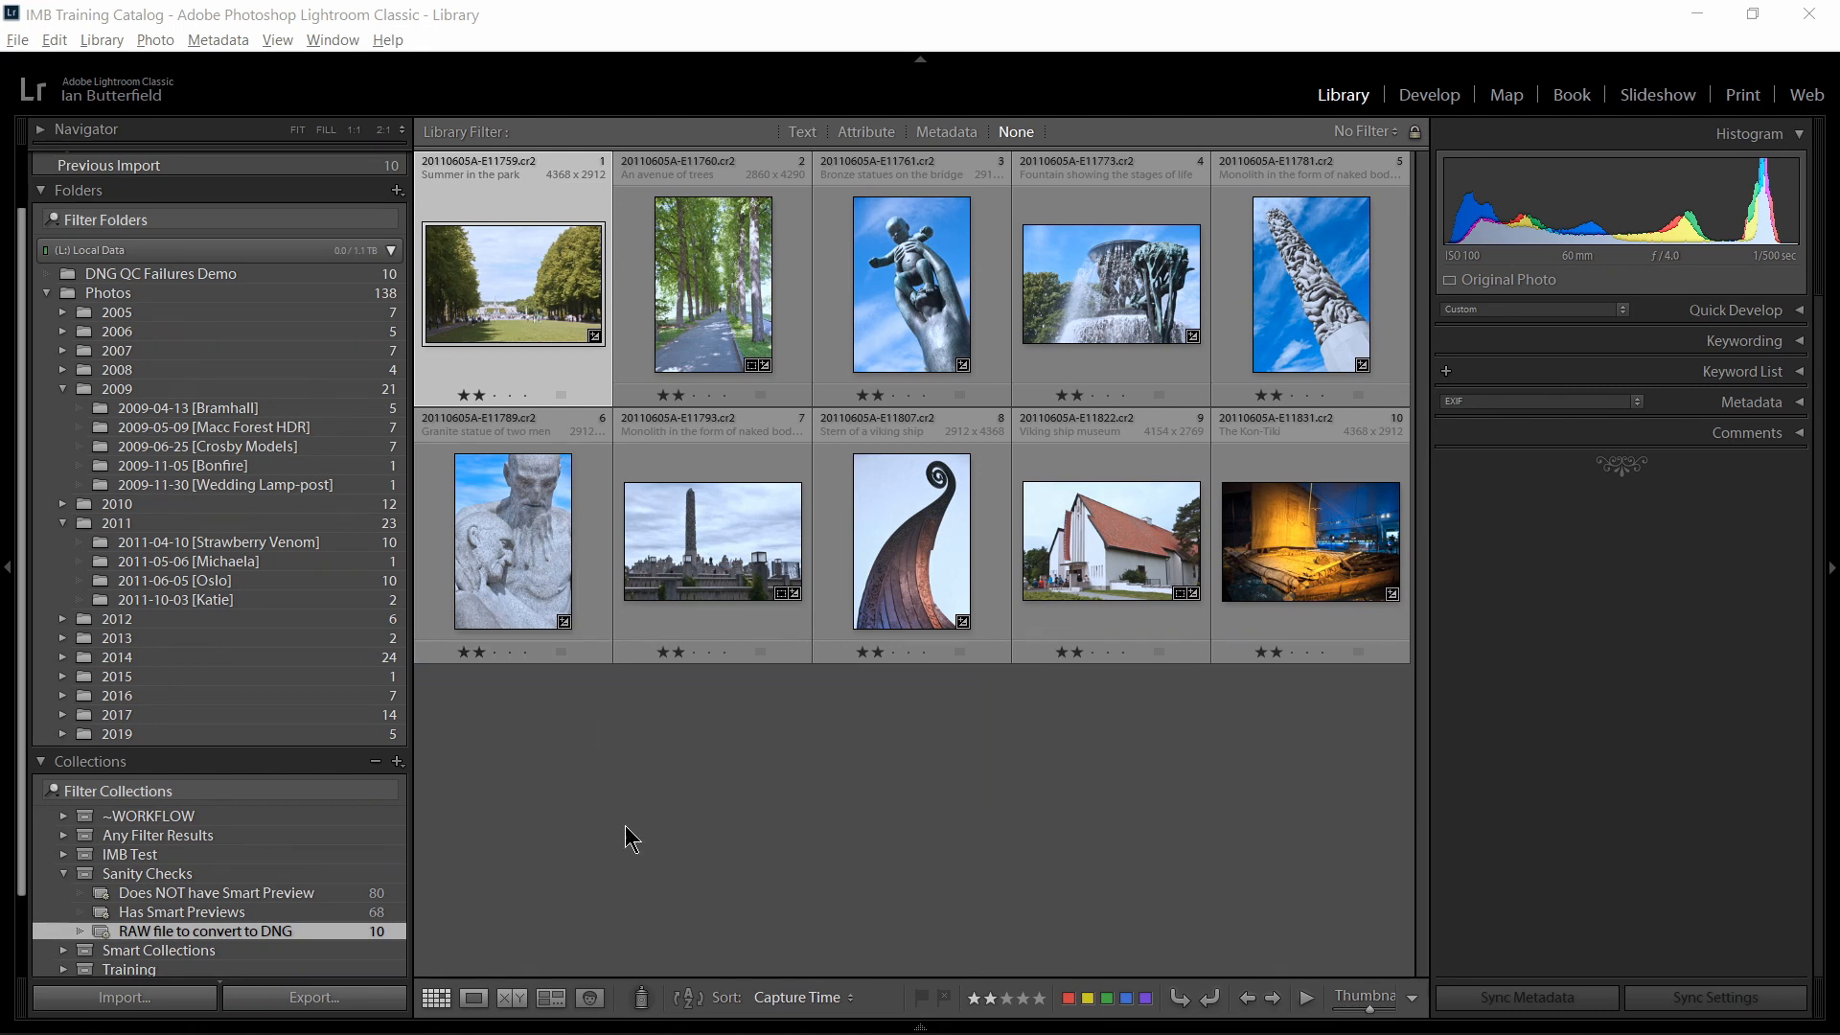
pyautogui.moveTo(577, 535)
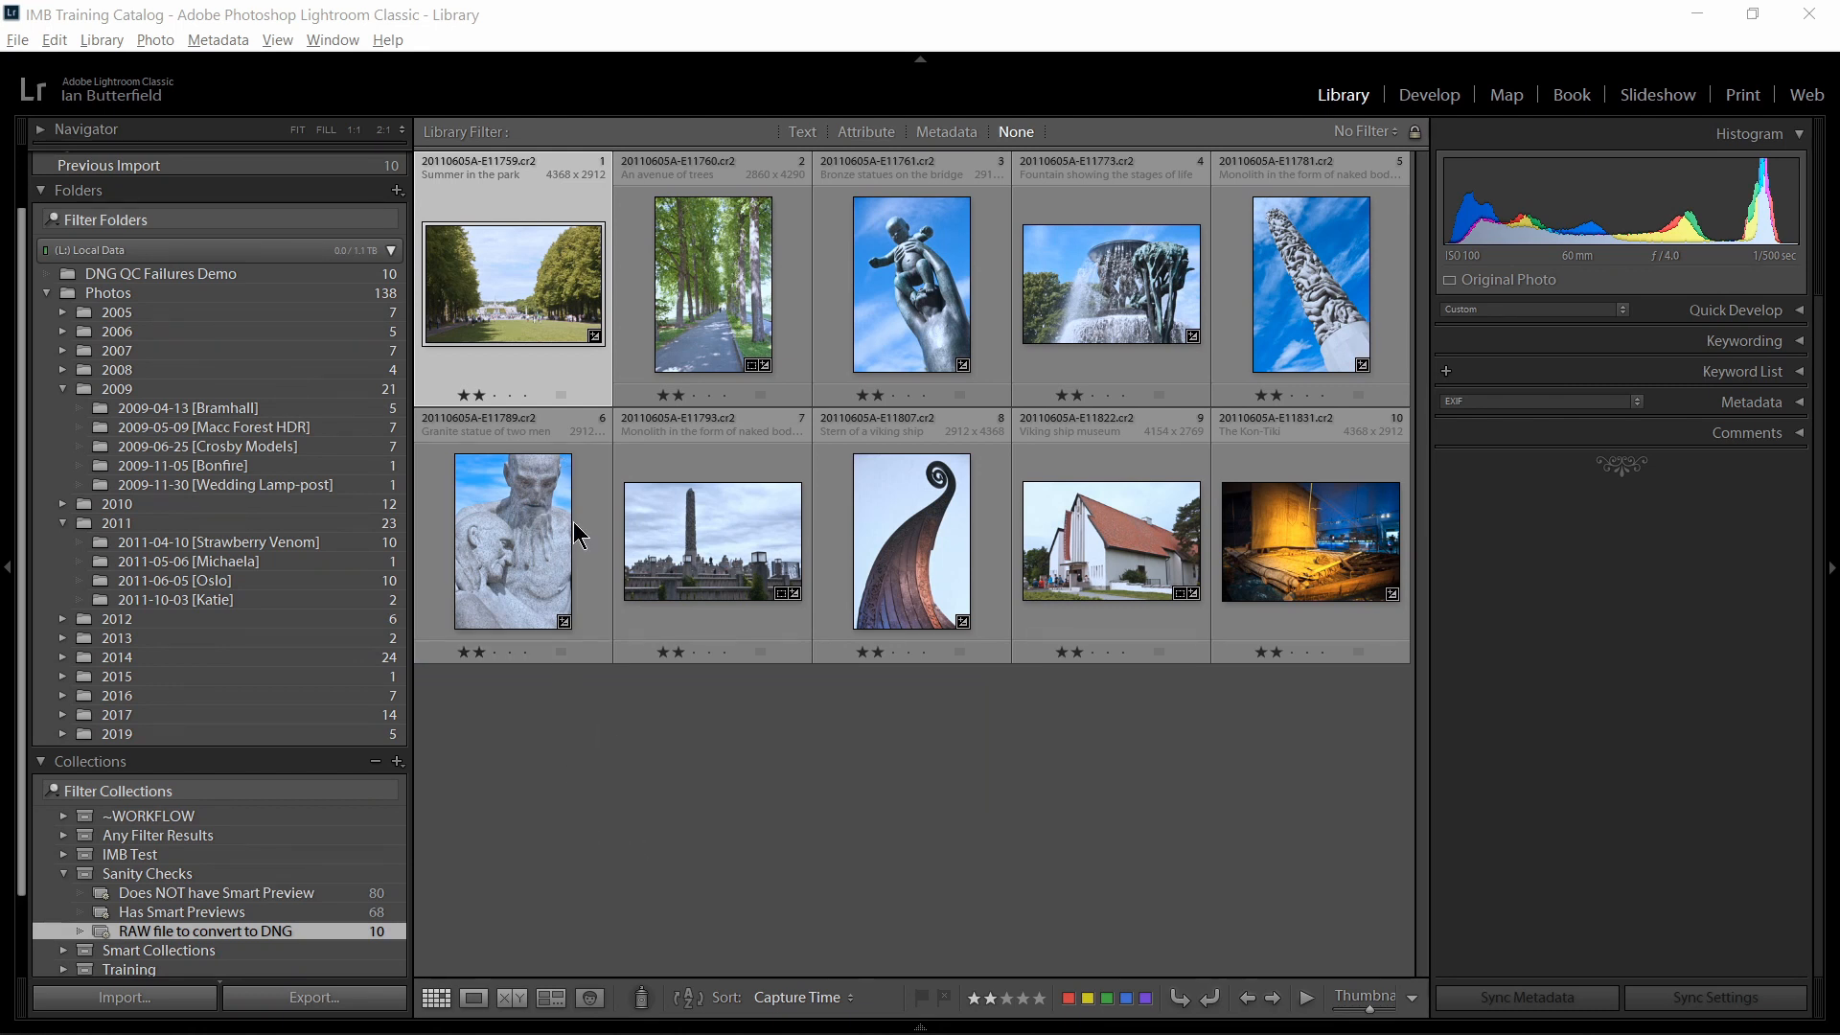
pyautogui.press('ctrl+a')
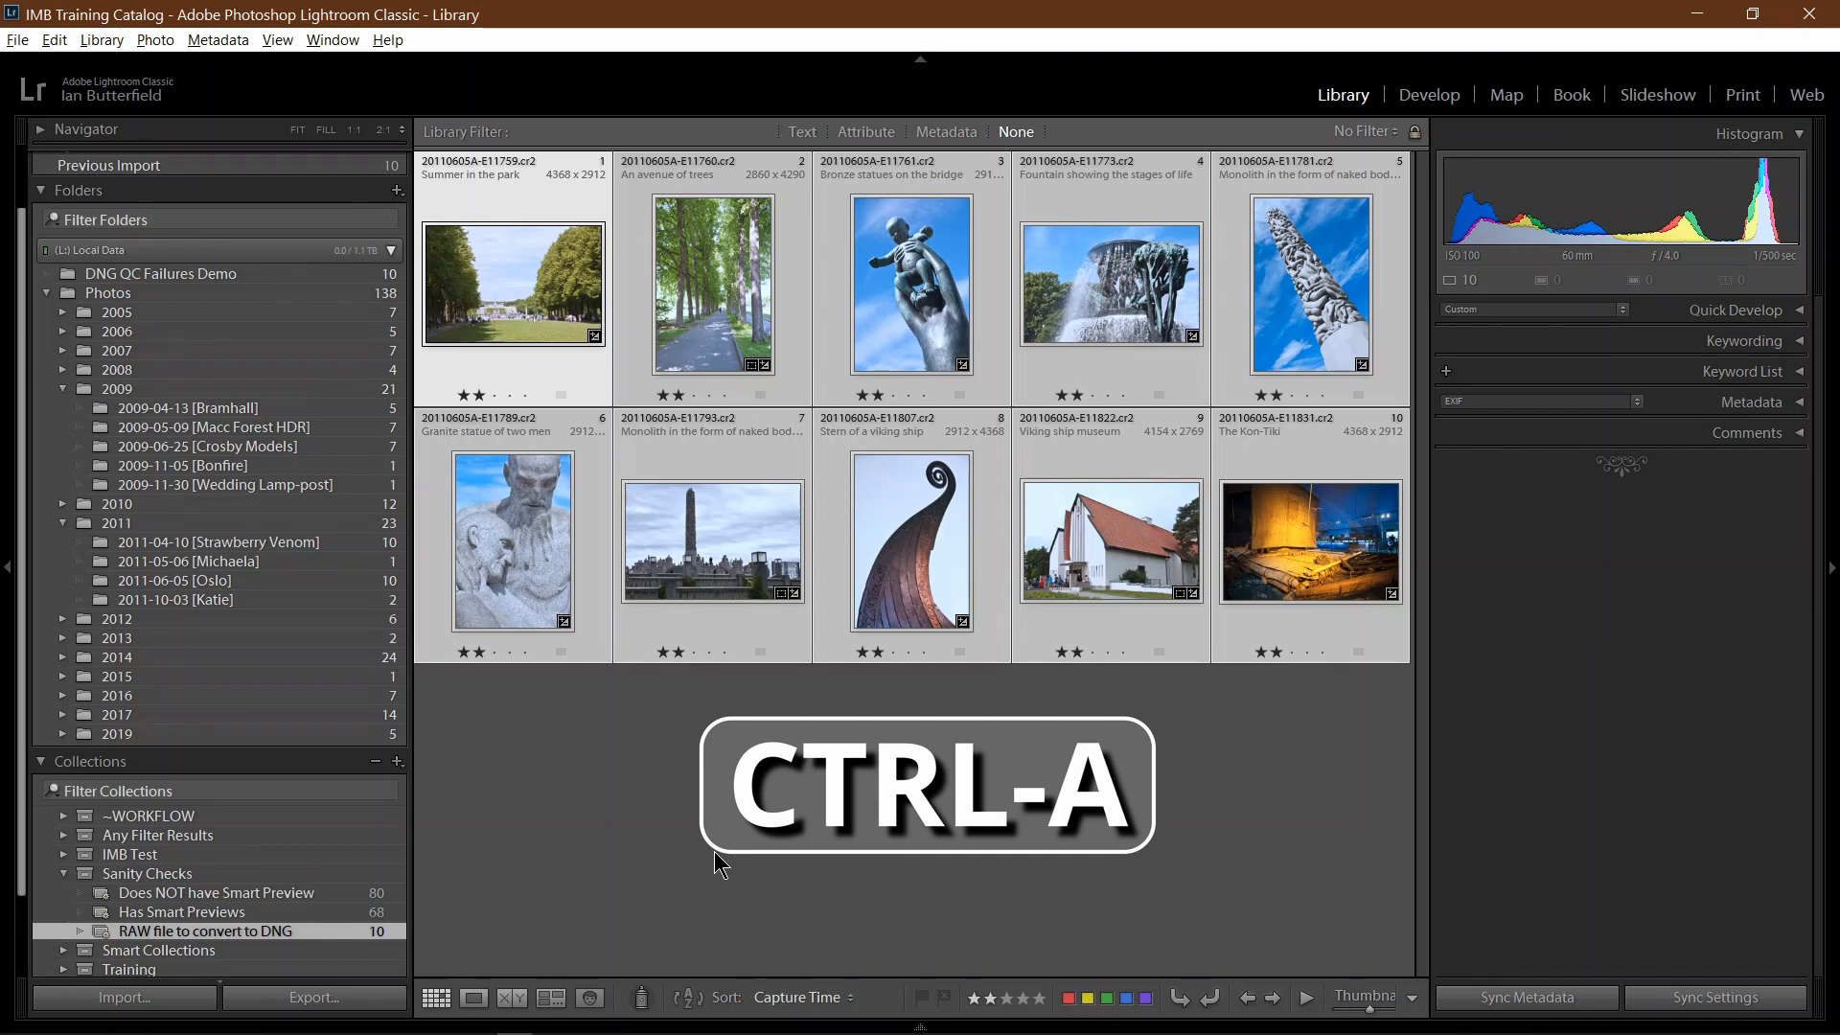
pyautogui.press('ctrl+a')
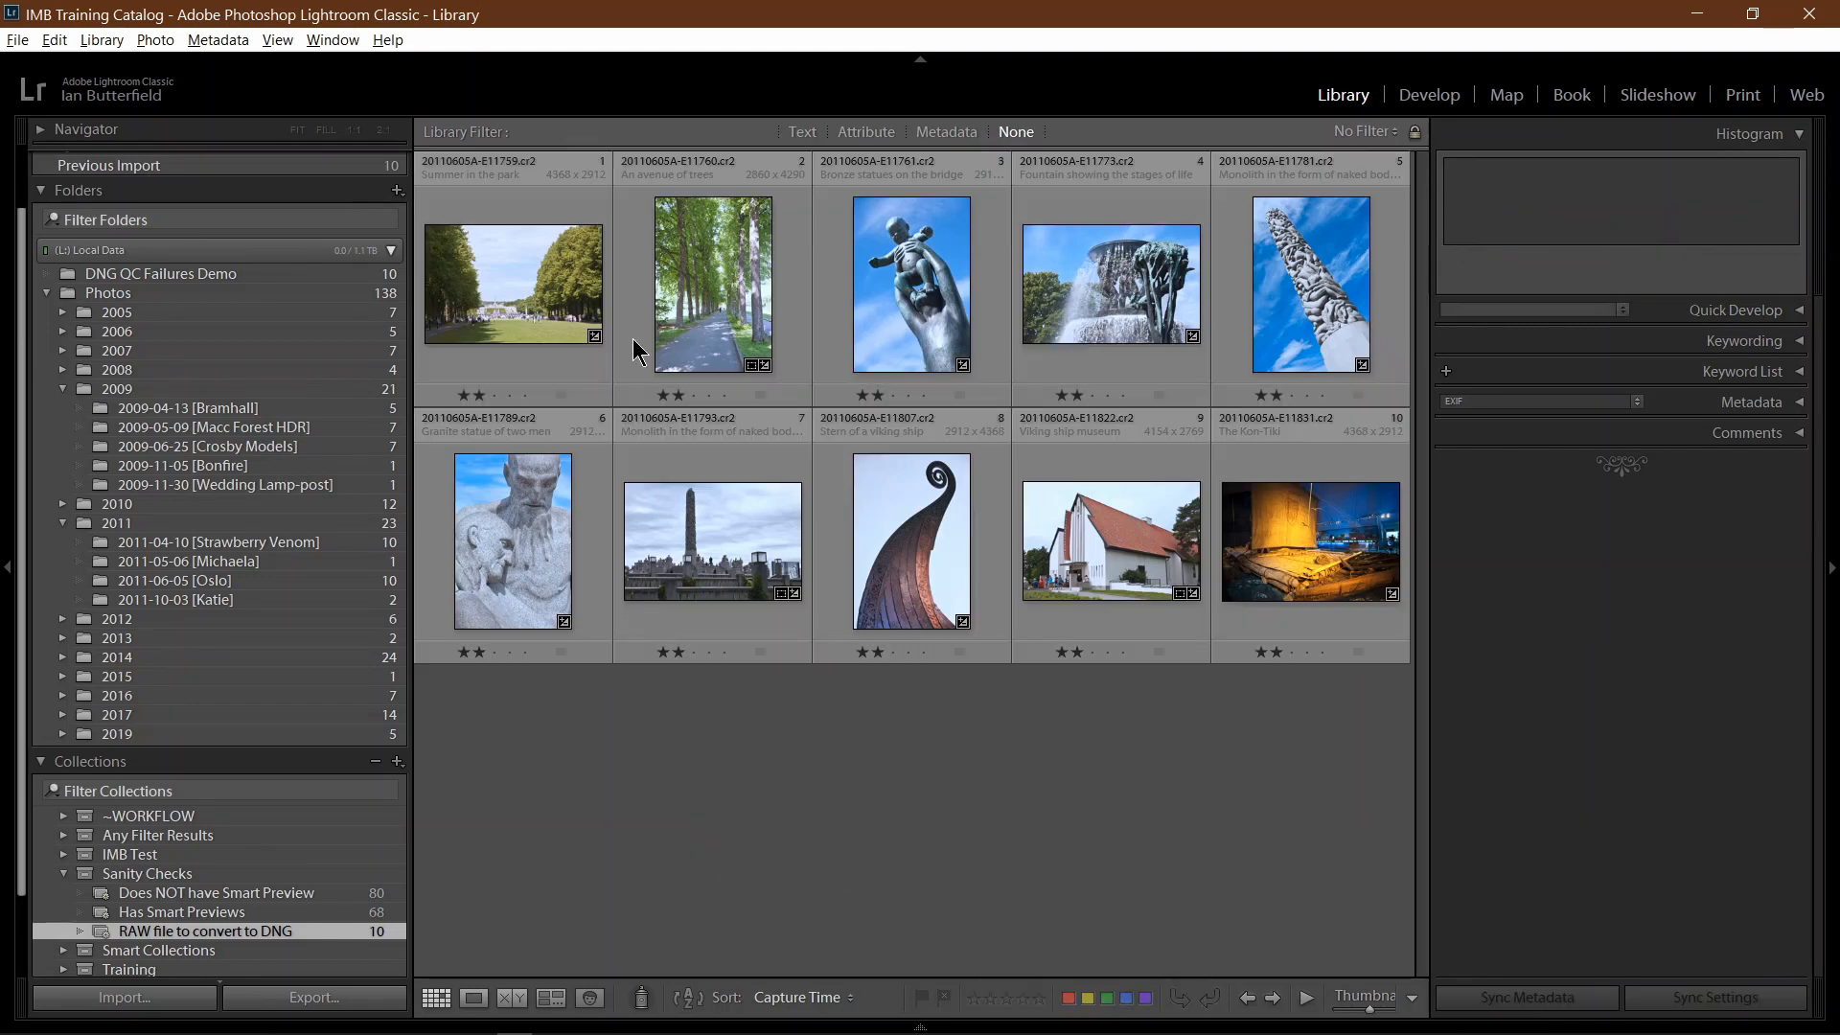
# Jump from the collection to the photos' source folder 2011-06-05 [Oslo] via Go to Folder in Library
pyautogui.rightClick(514, 284)
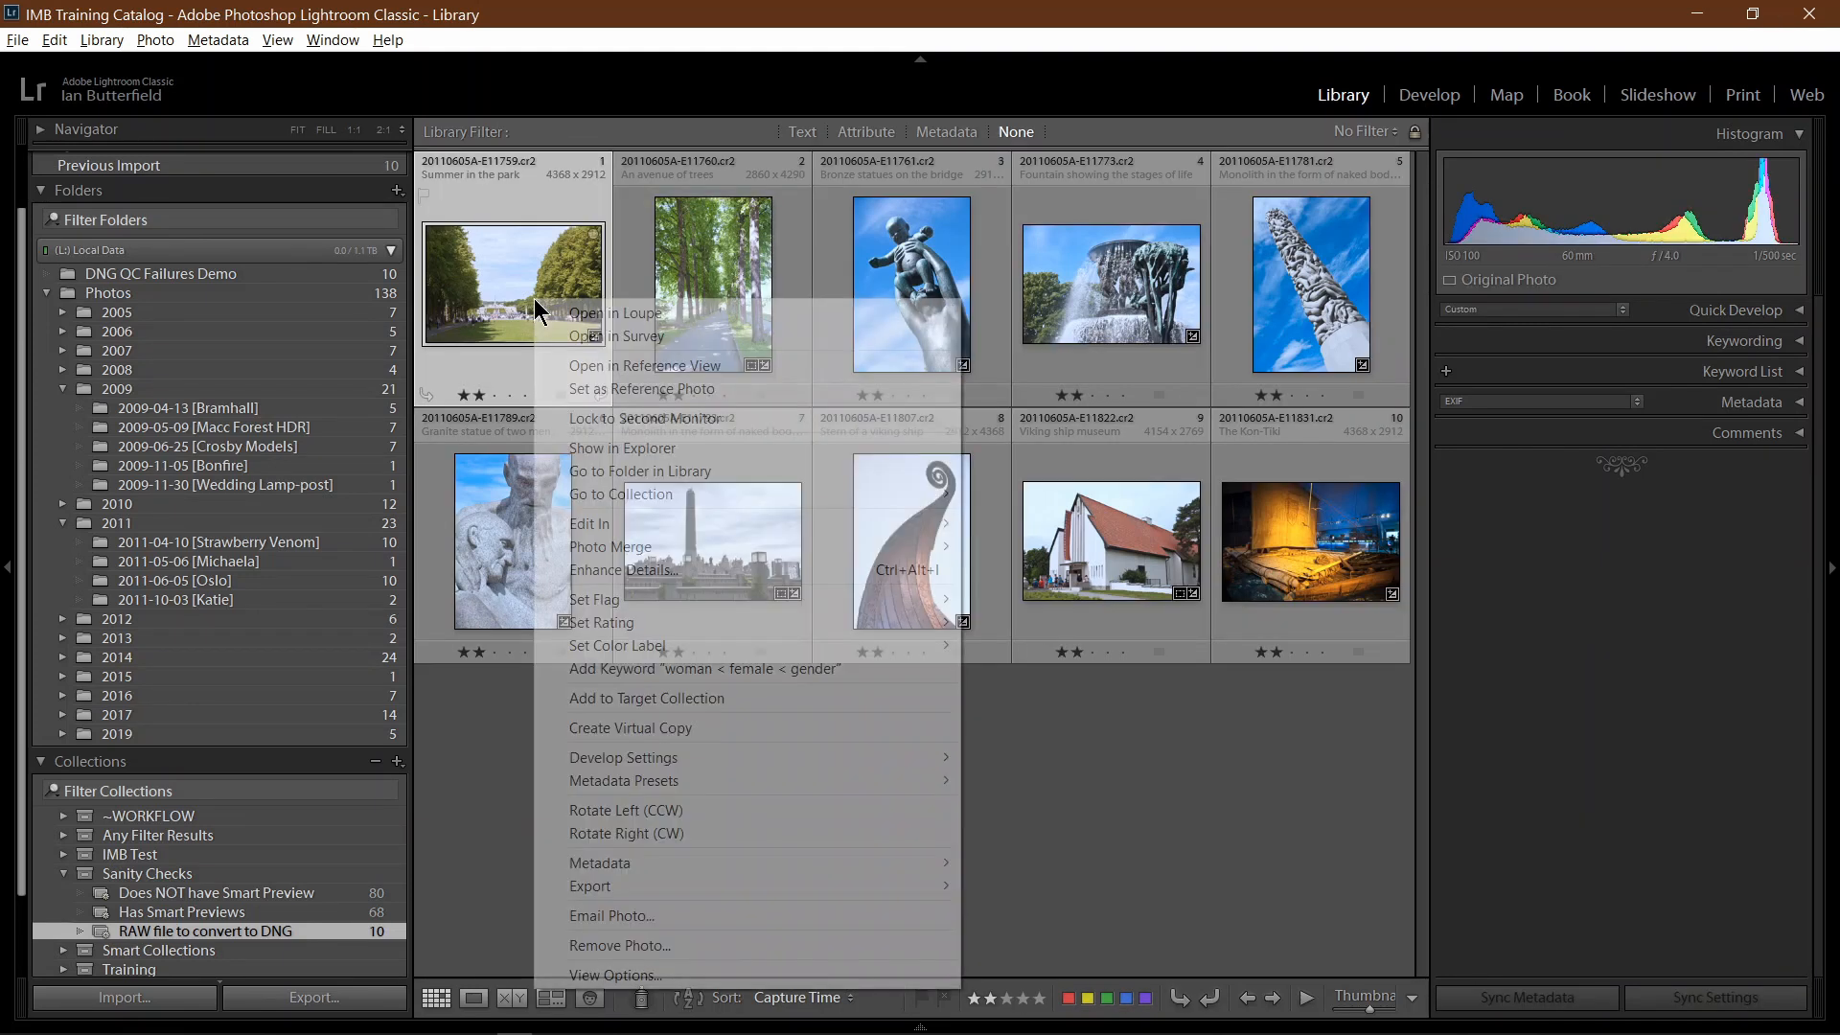
pyautogui.moveTo(782, 485)
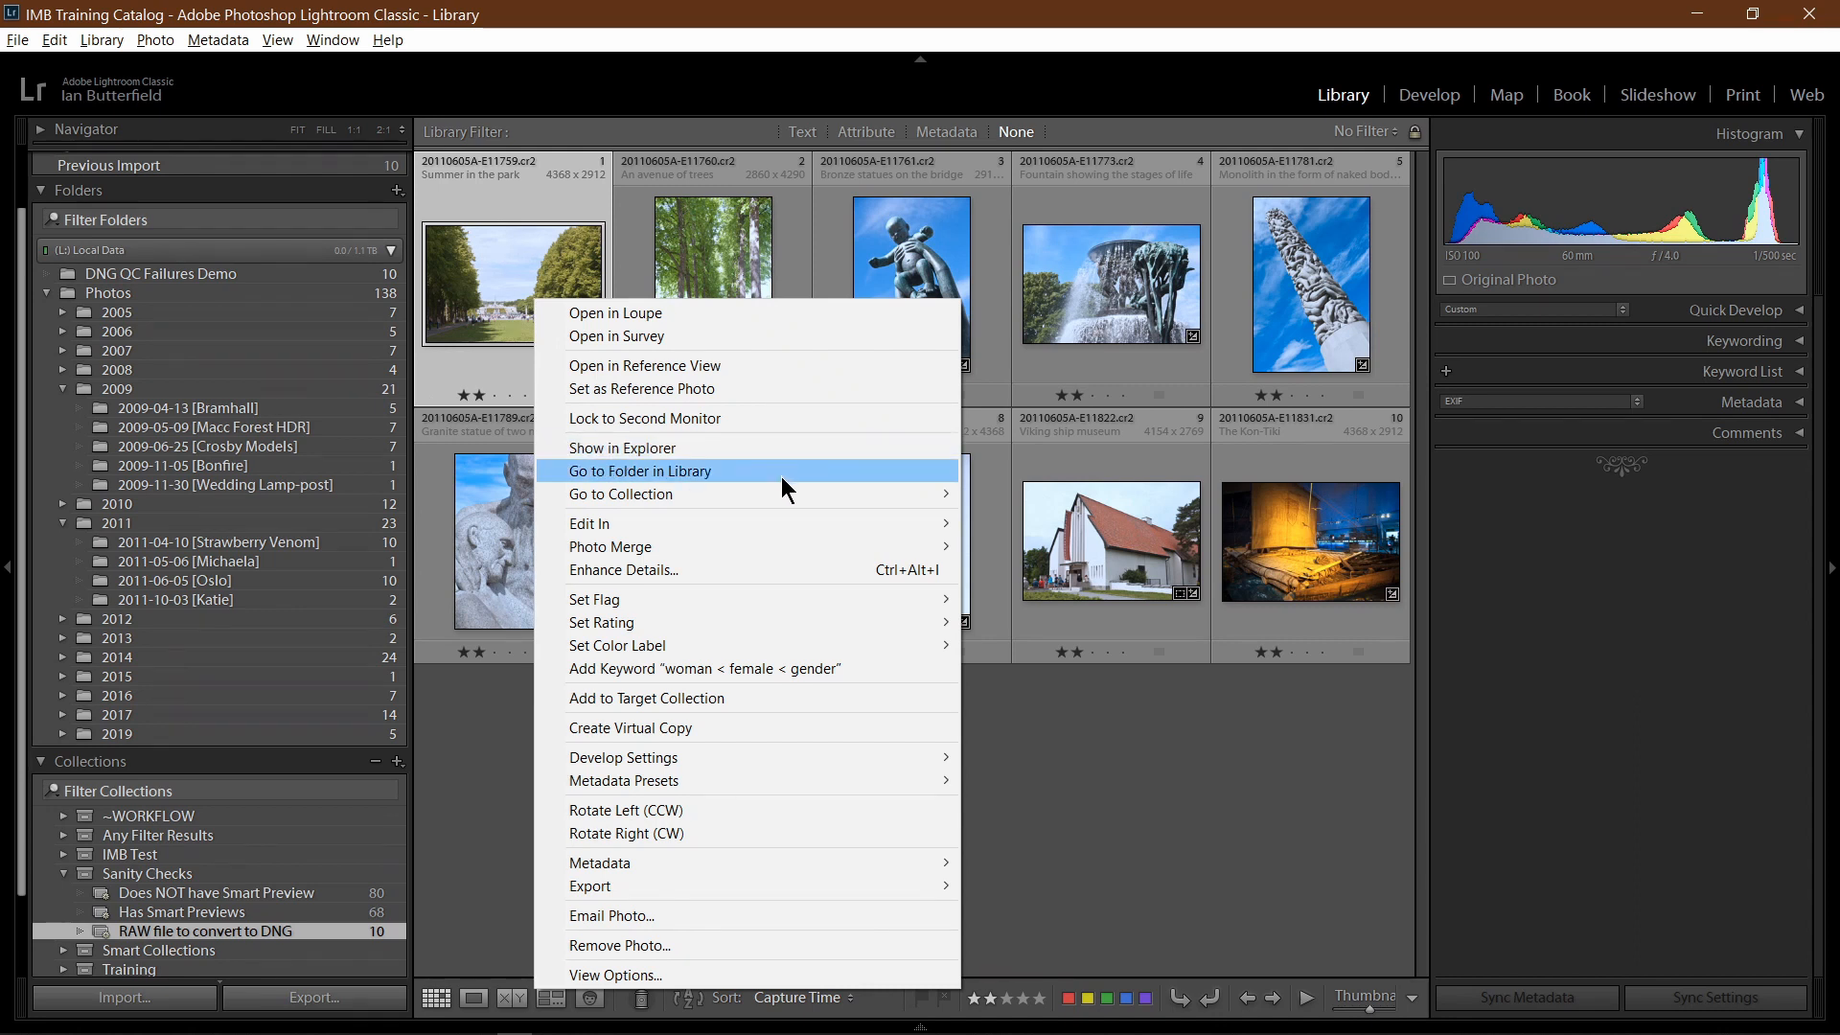
pyautogui.click(641, 471)
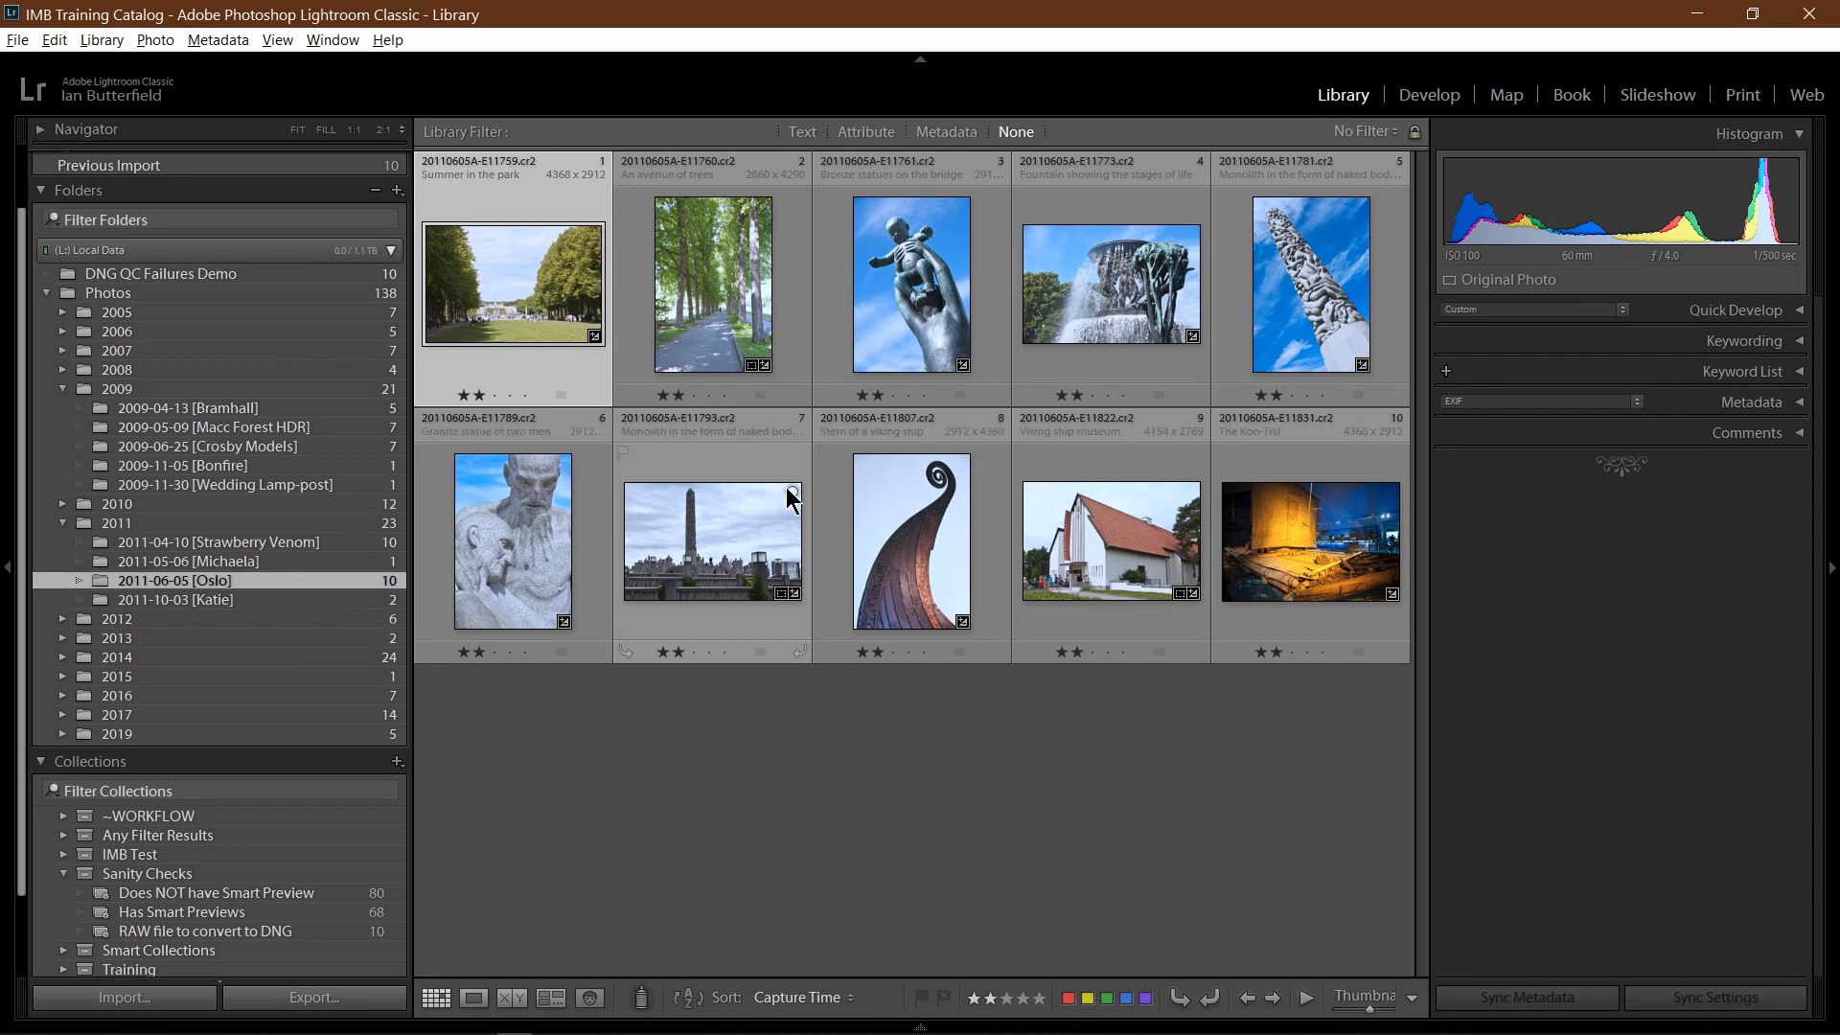
pyautogui.moveTo(286, 592)
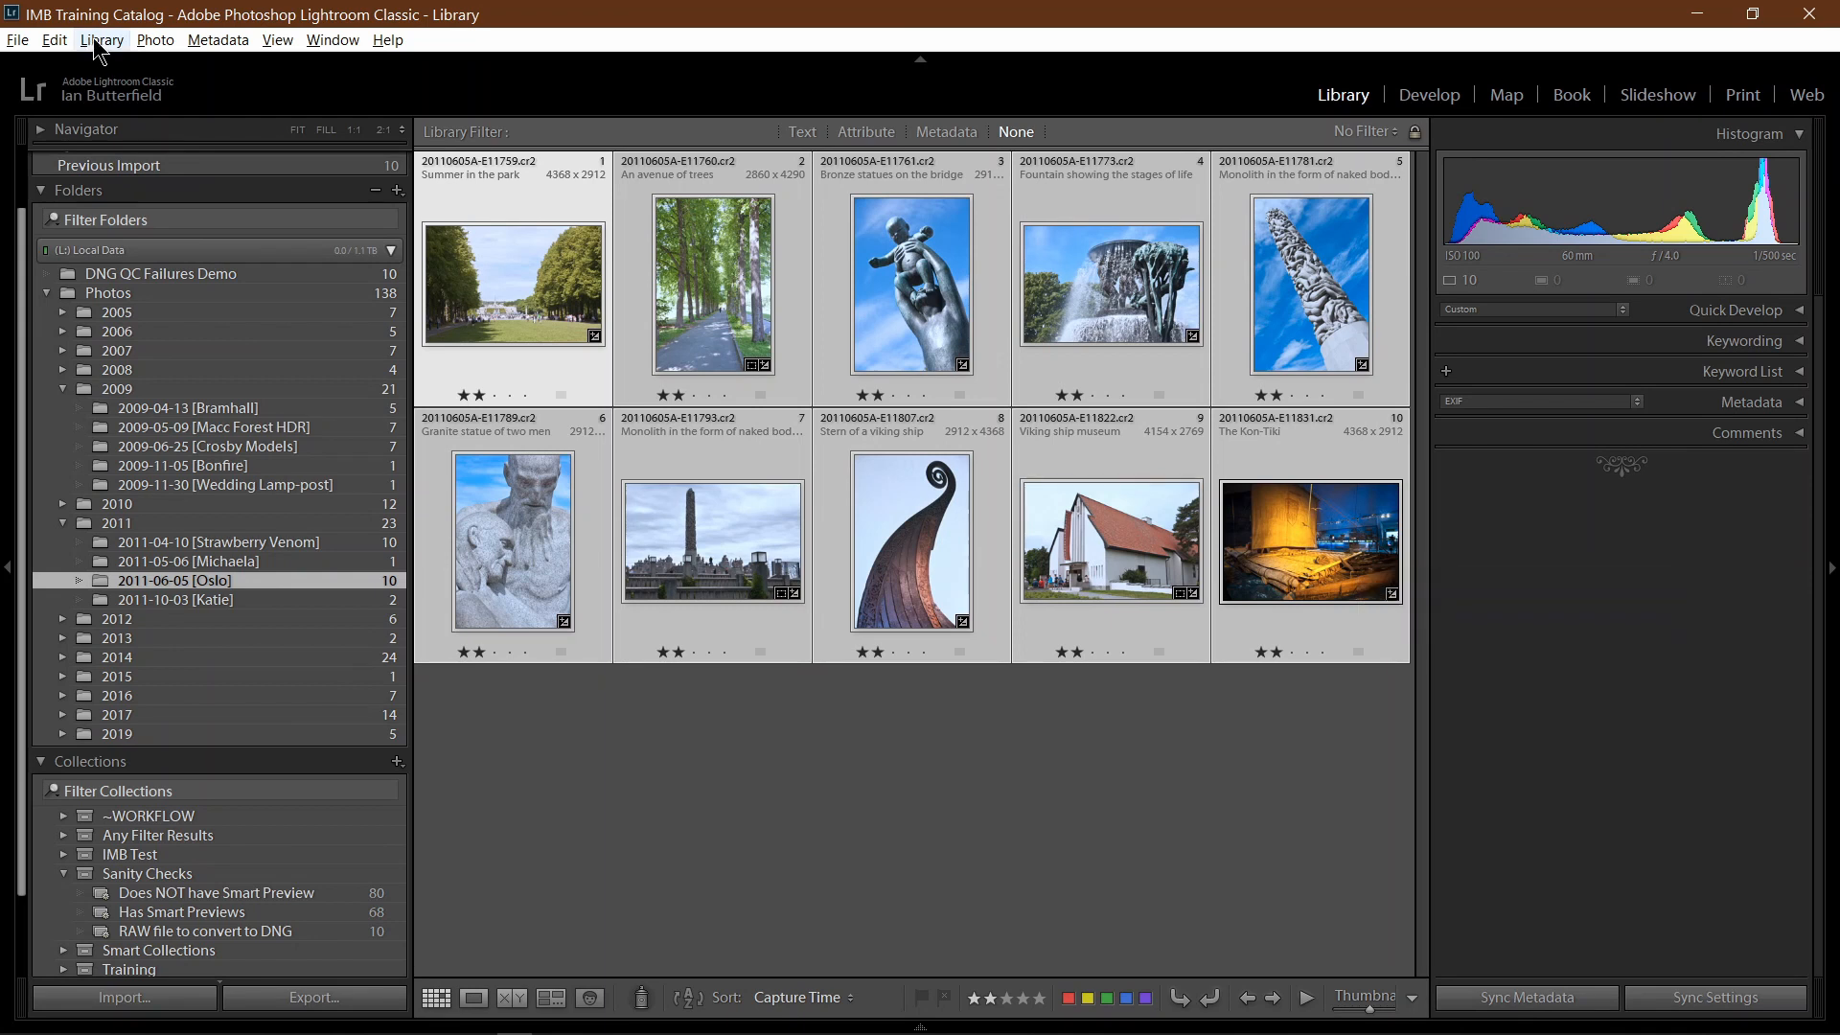
# Bring up the Convert 10 Photos to DNG dialog from the Library menu
pyautogui.click(104, 39)
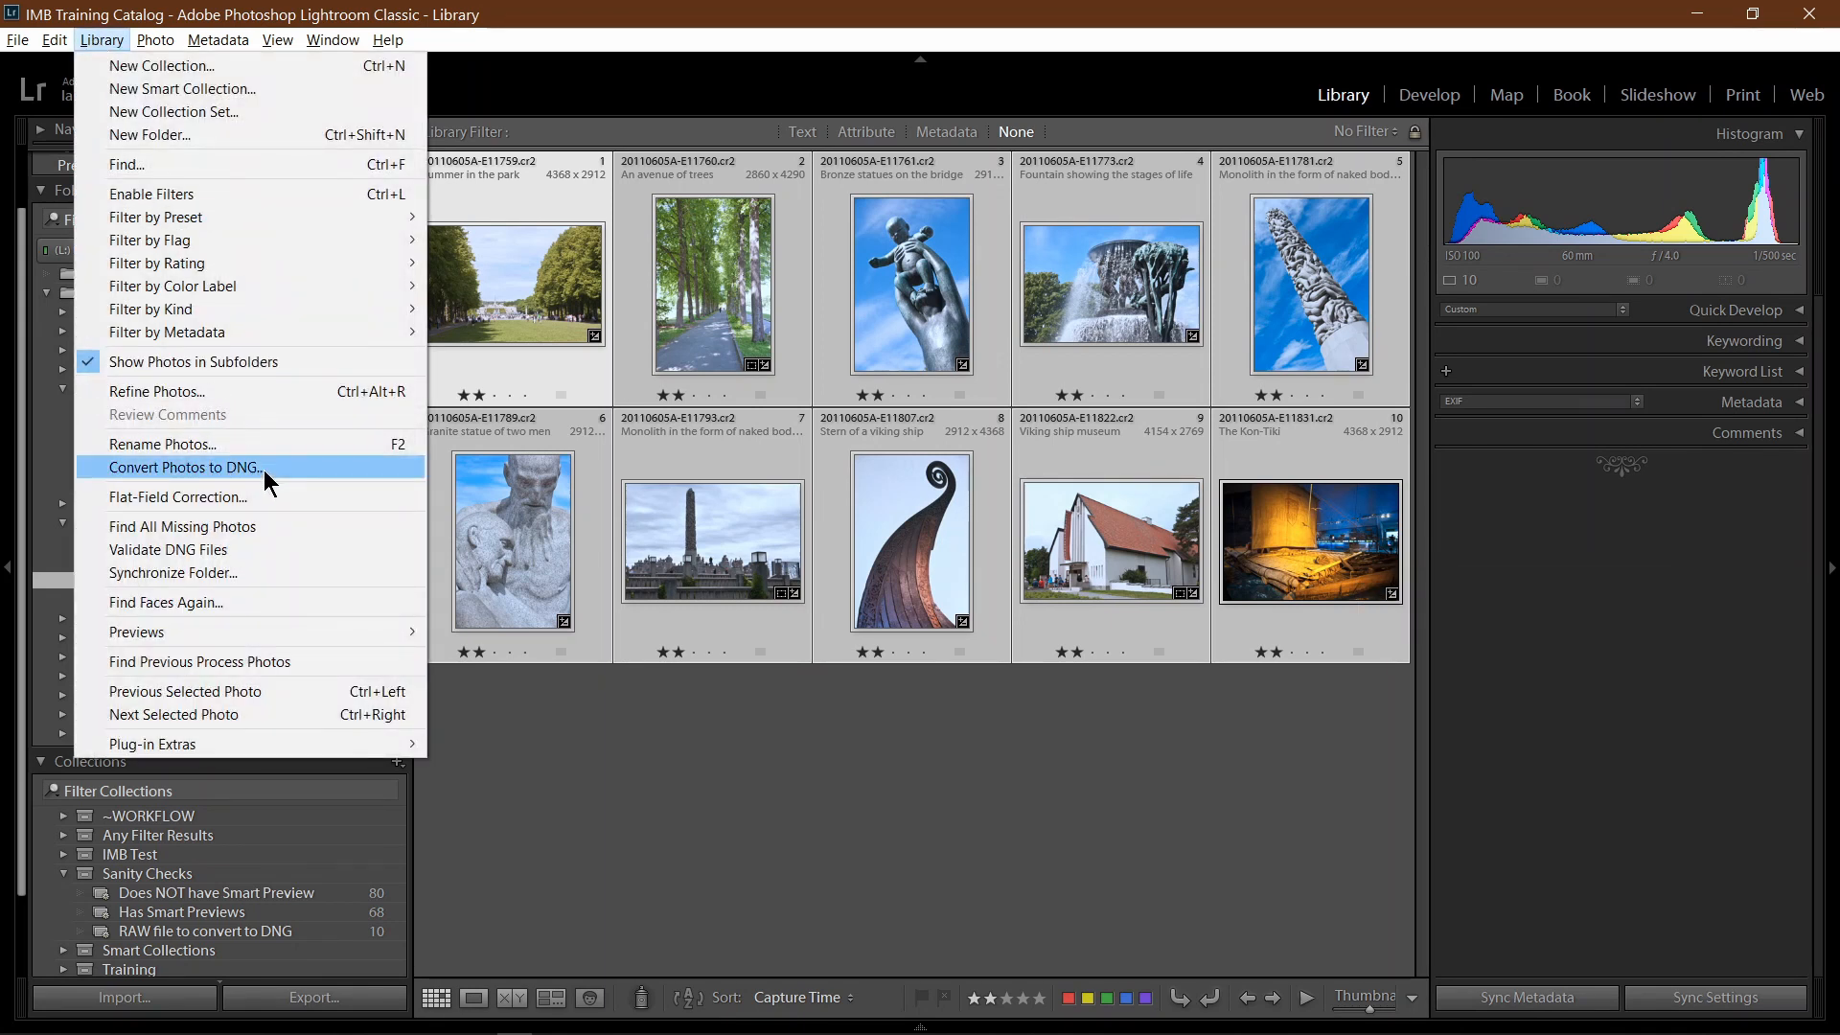
pyautogui.click(182, 468)
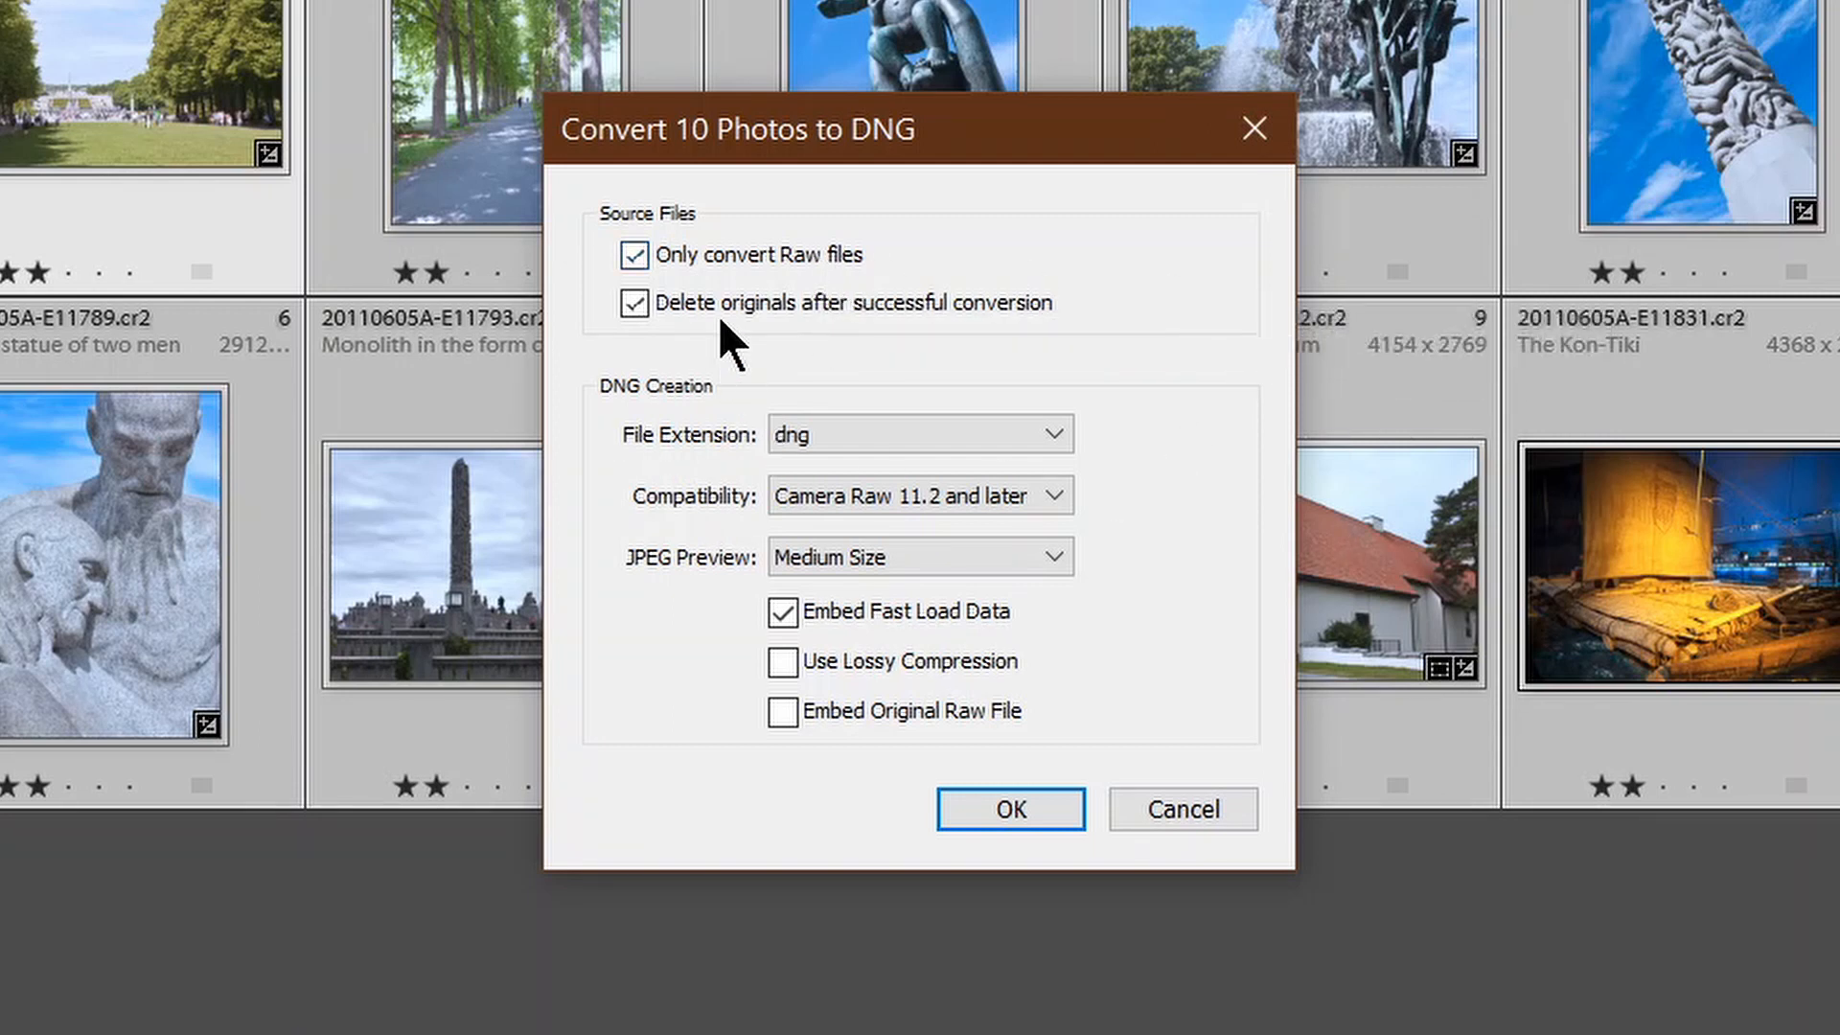
pyautogui.click(634, 302)
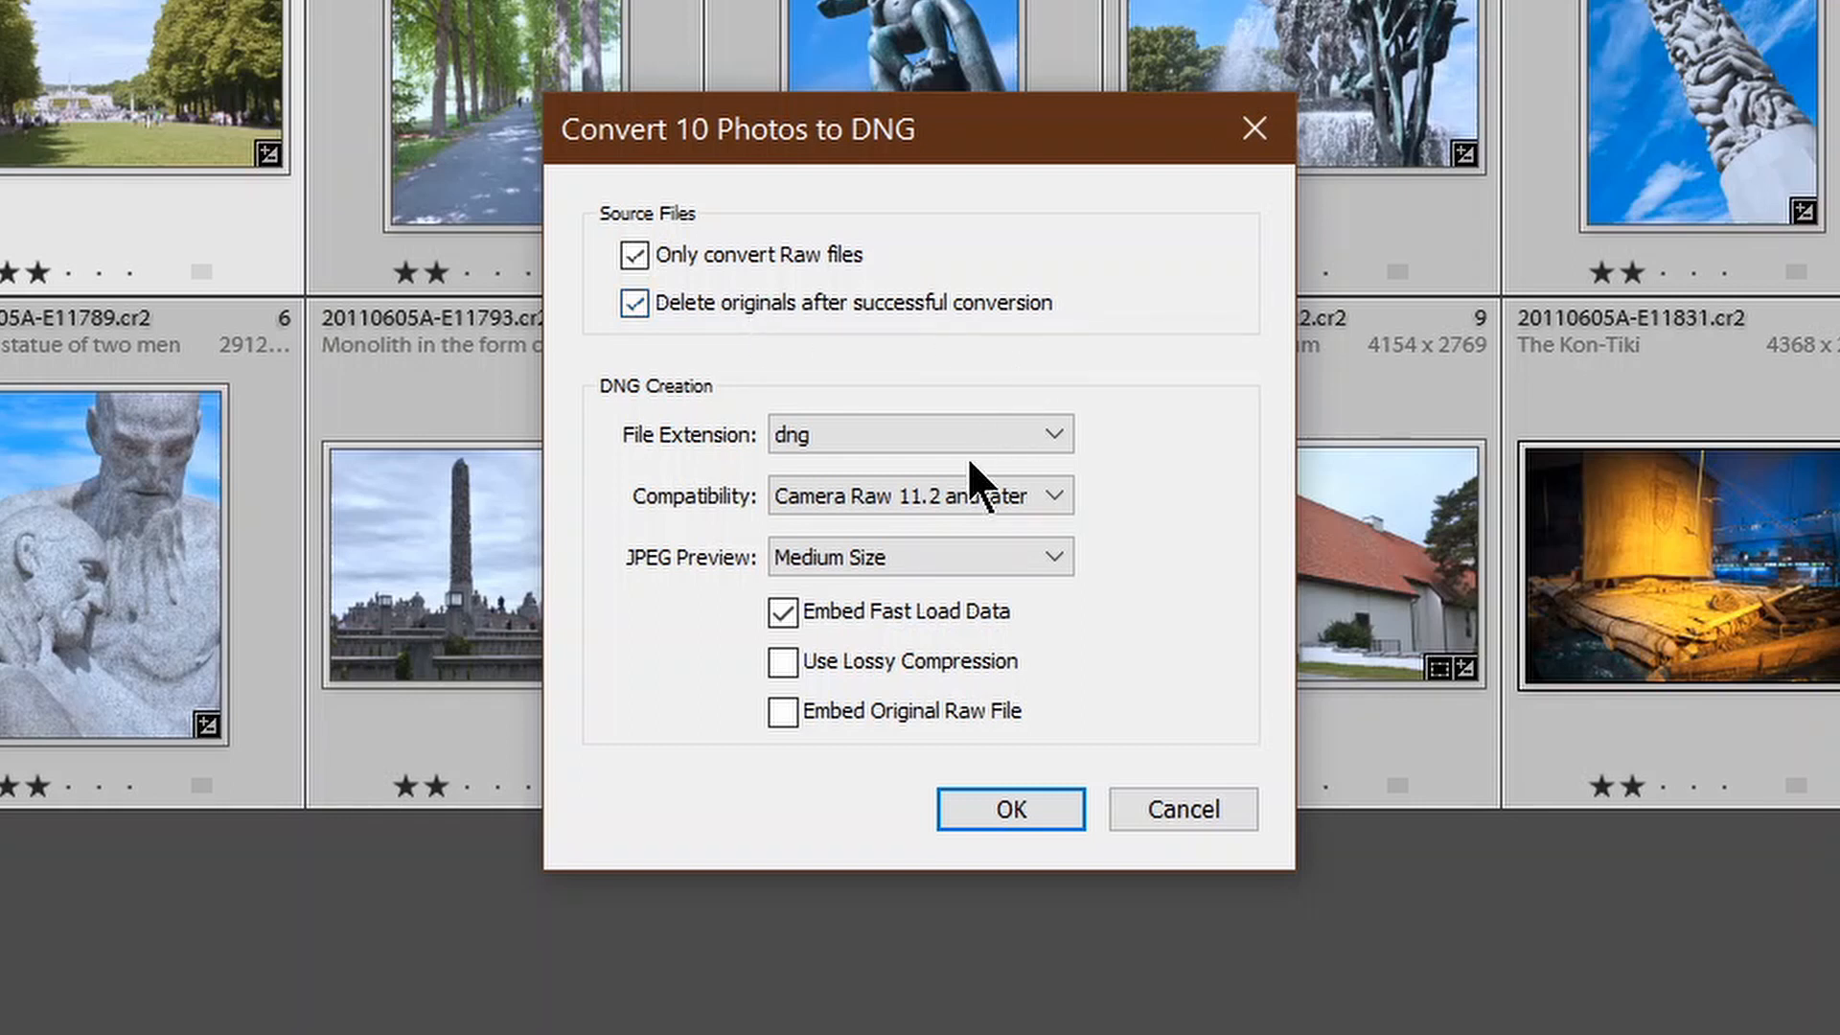
pyautogui.click(918, 435)
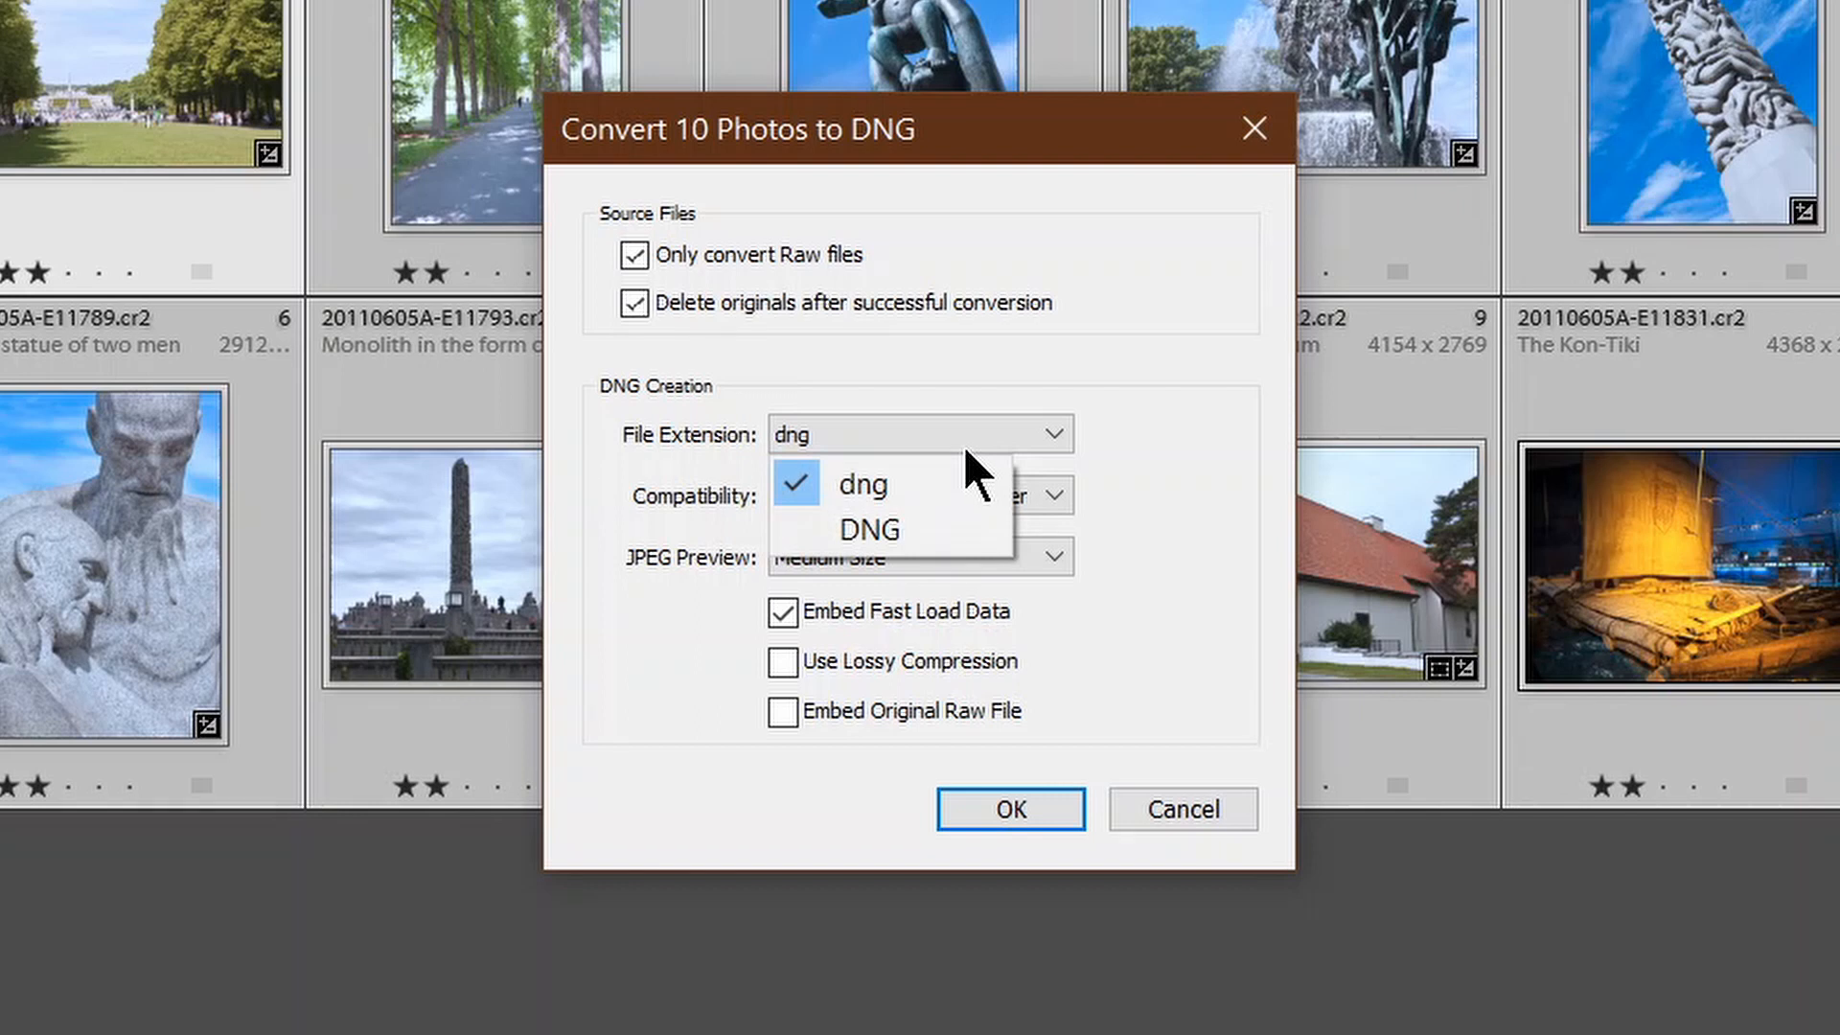
pyautogui.click(862, 483)
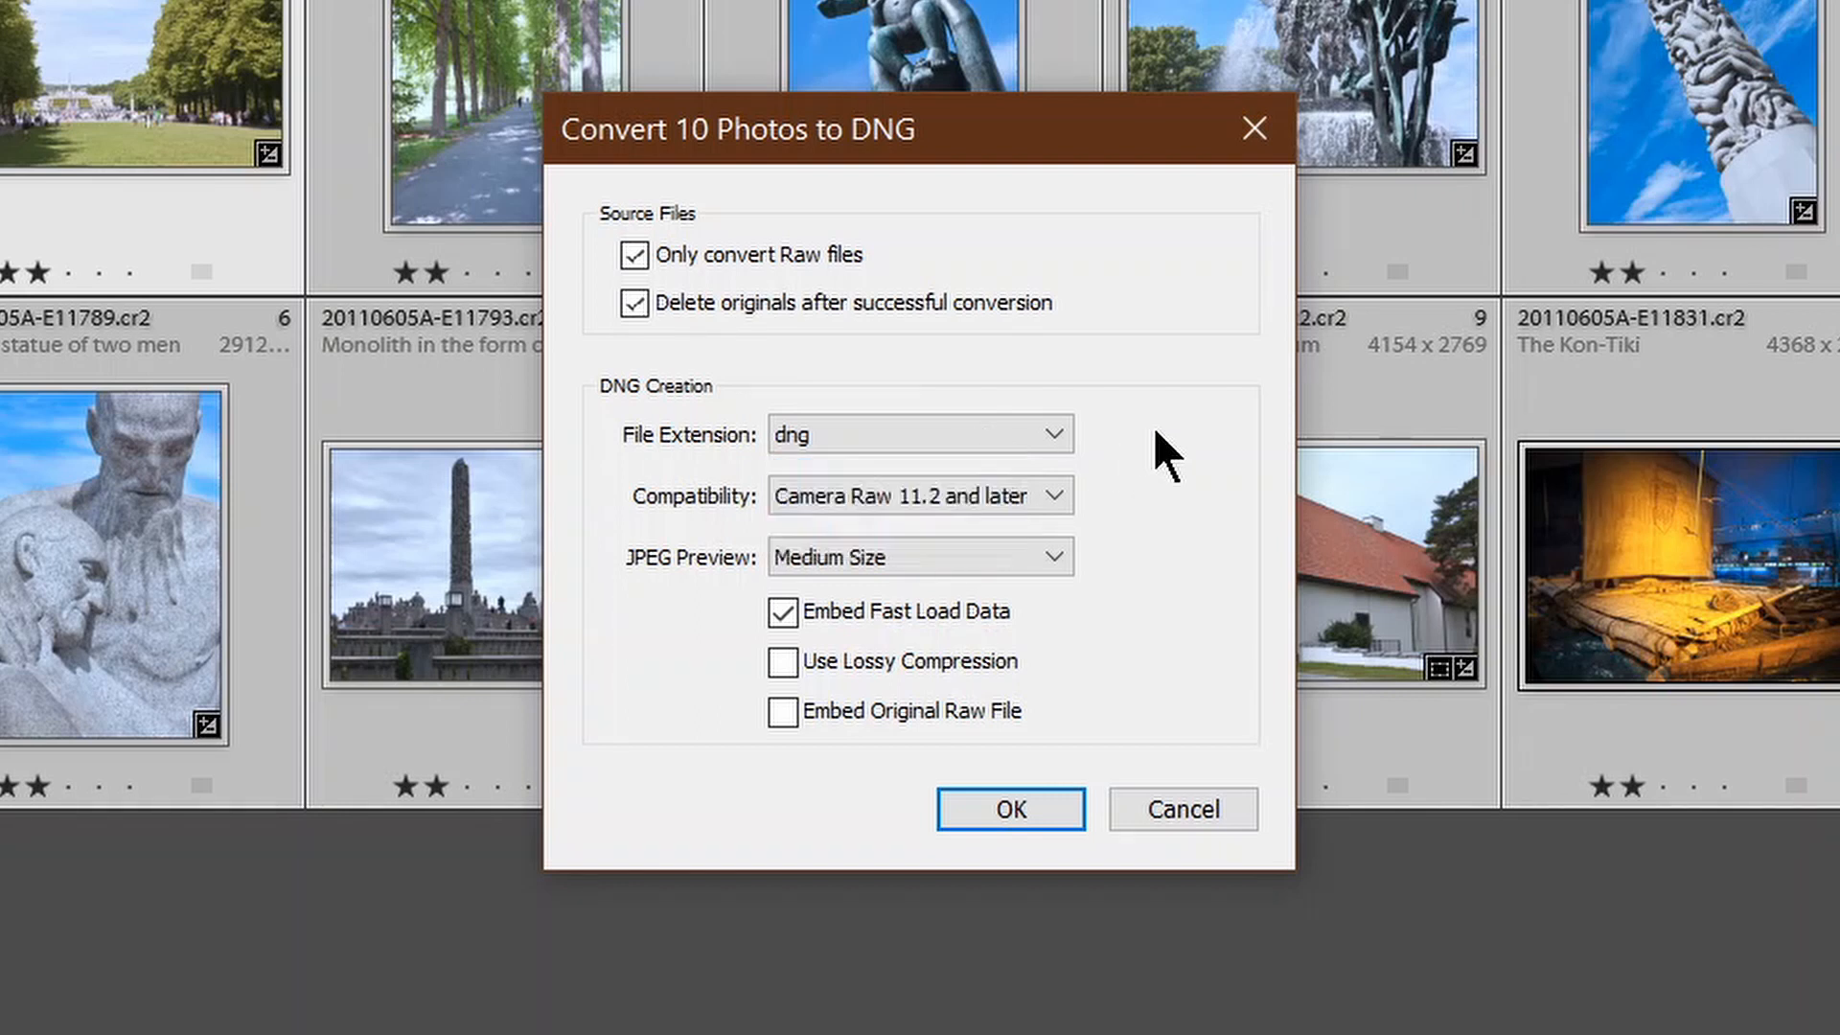
pyautogui.click(918, 494)
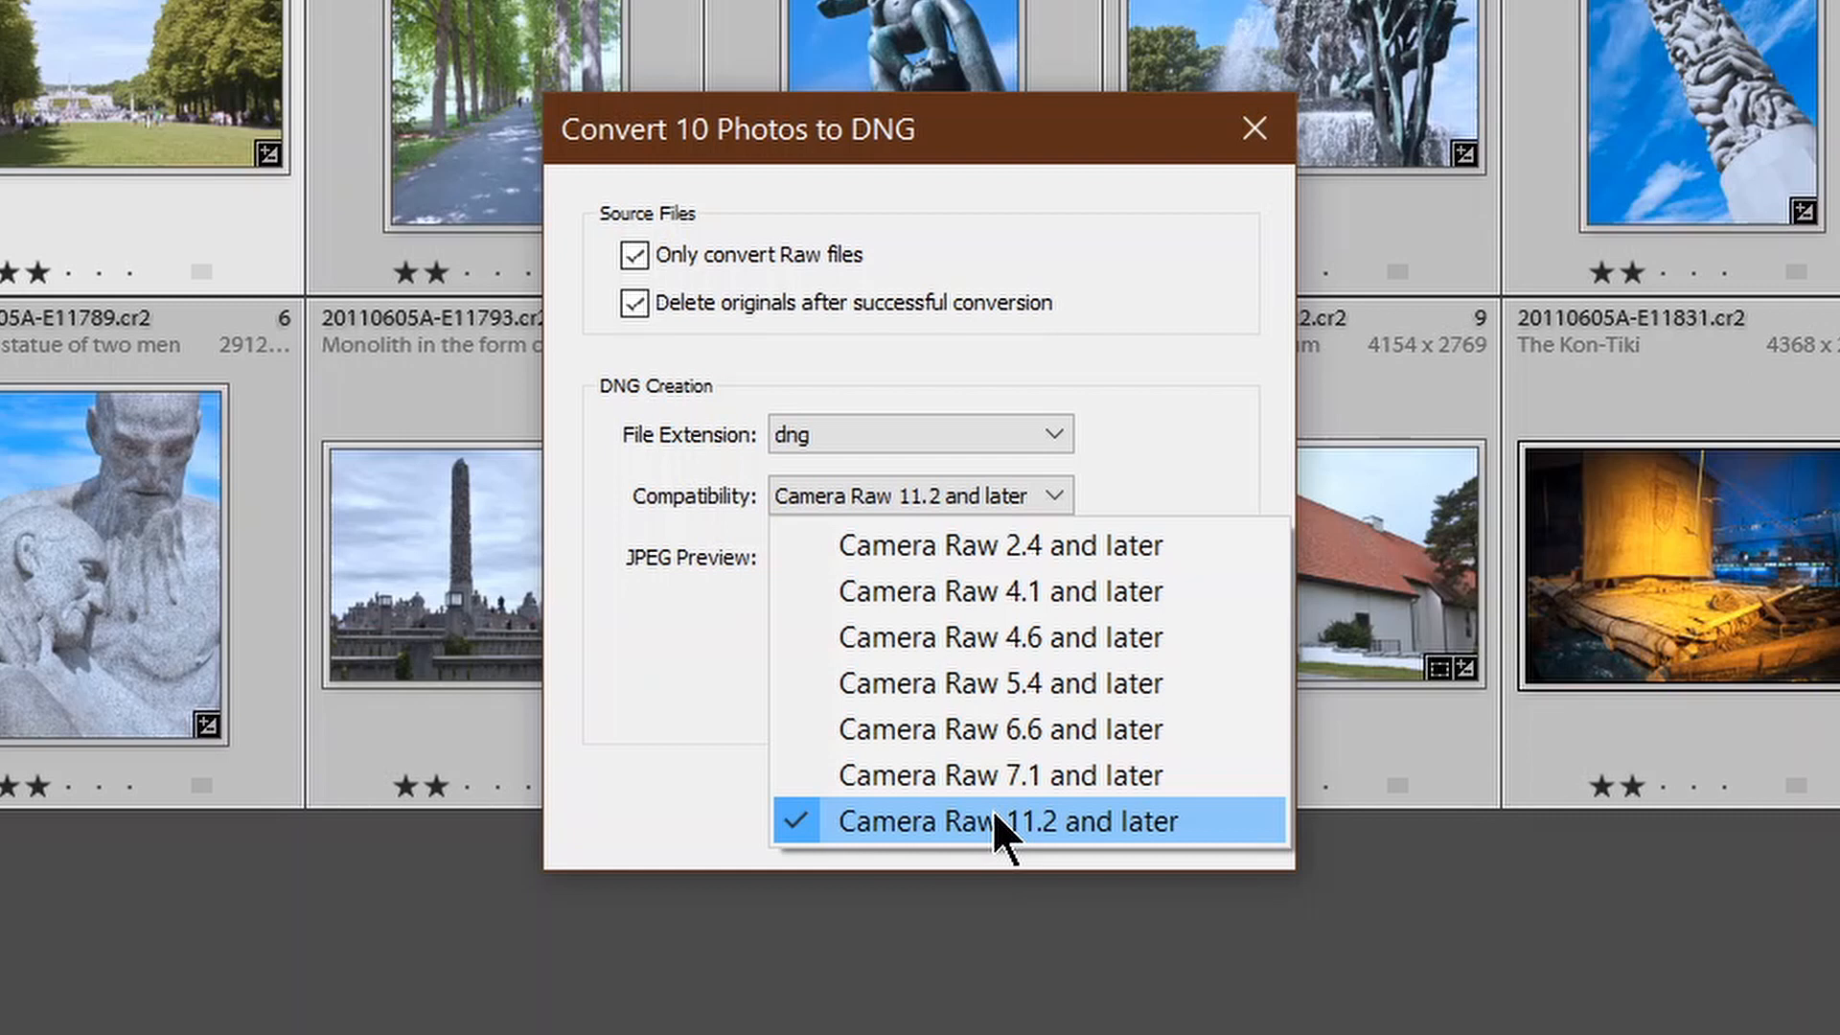
pyautogui.moveTo(939, 515)
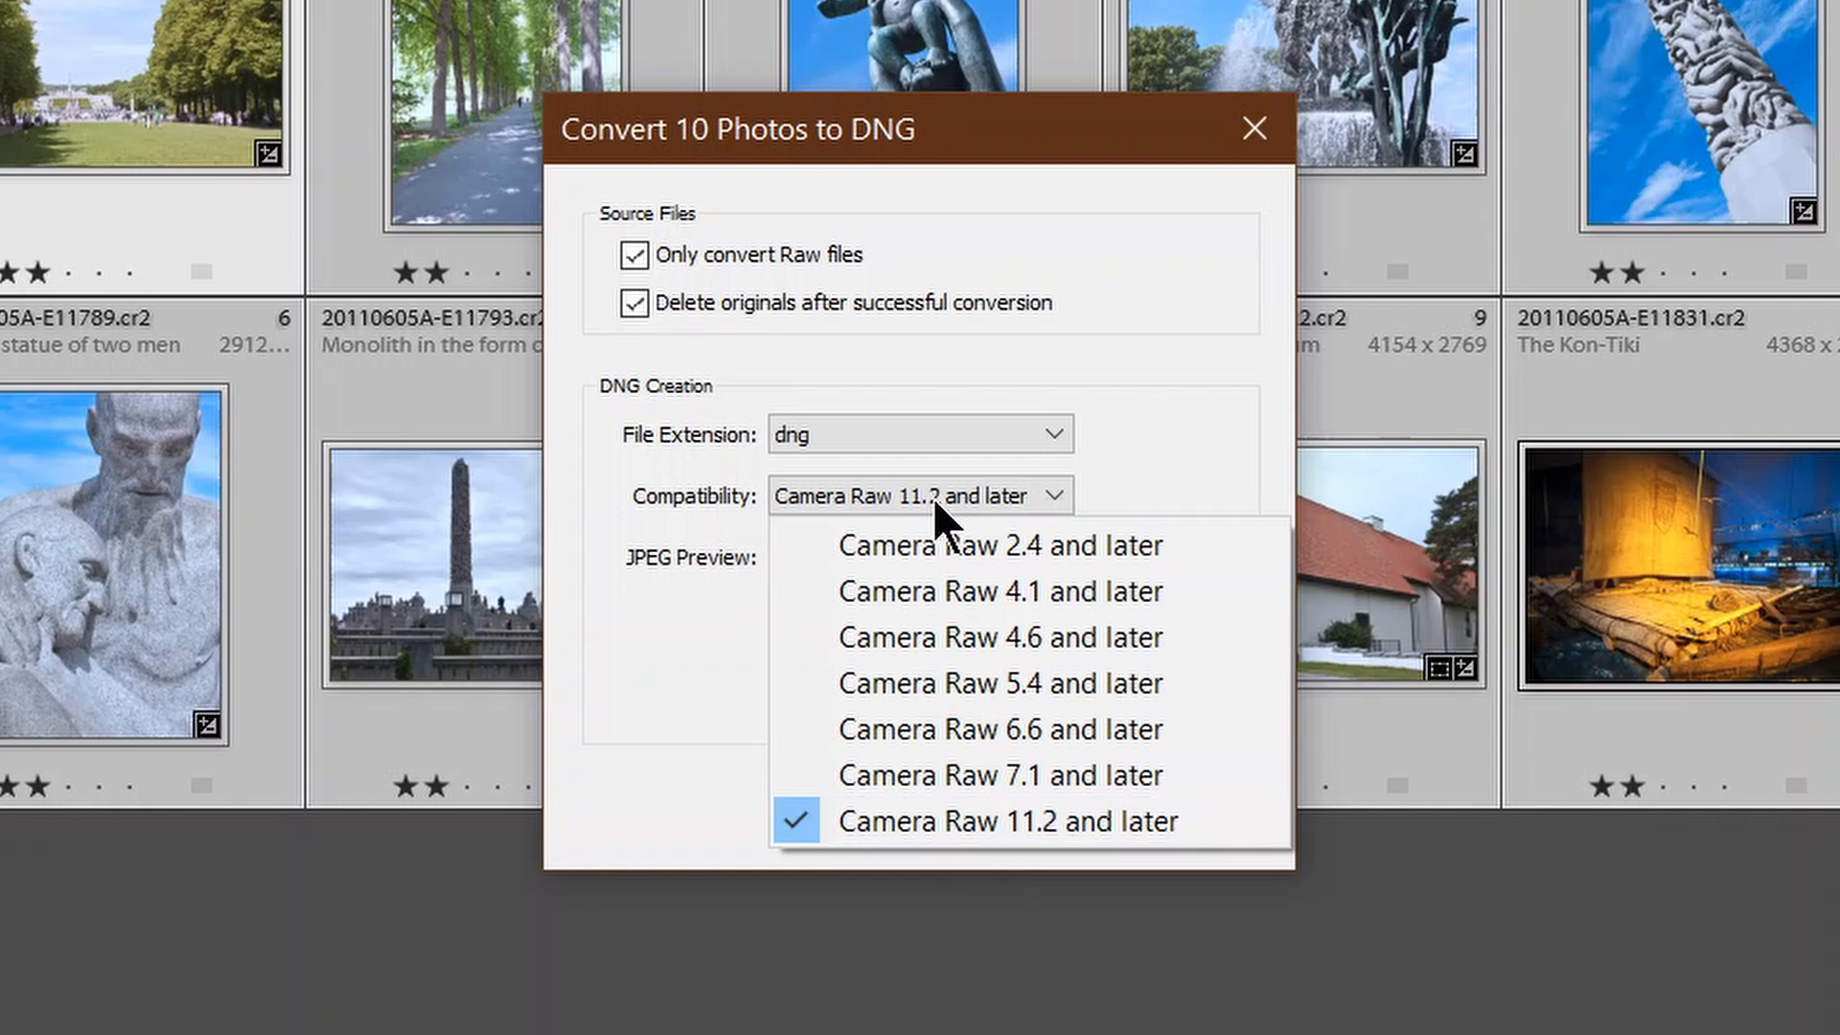
pyautogui.click(1006, 821)
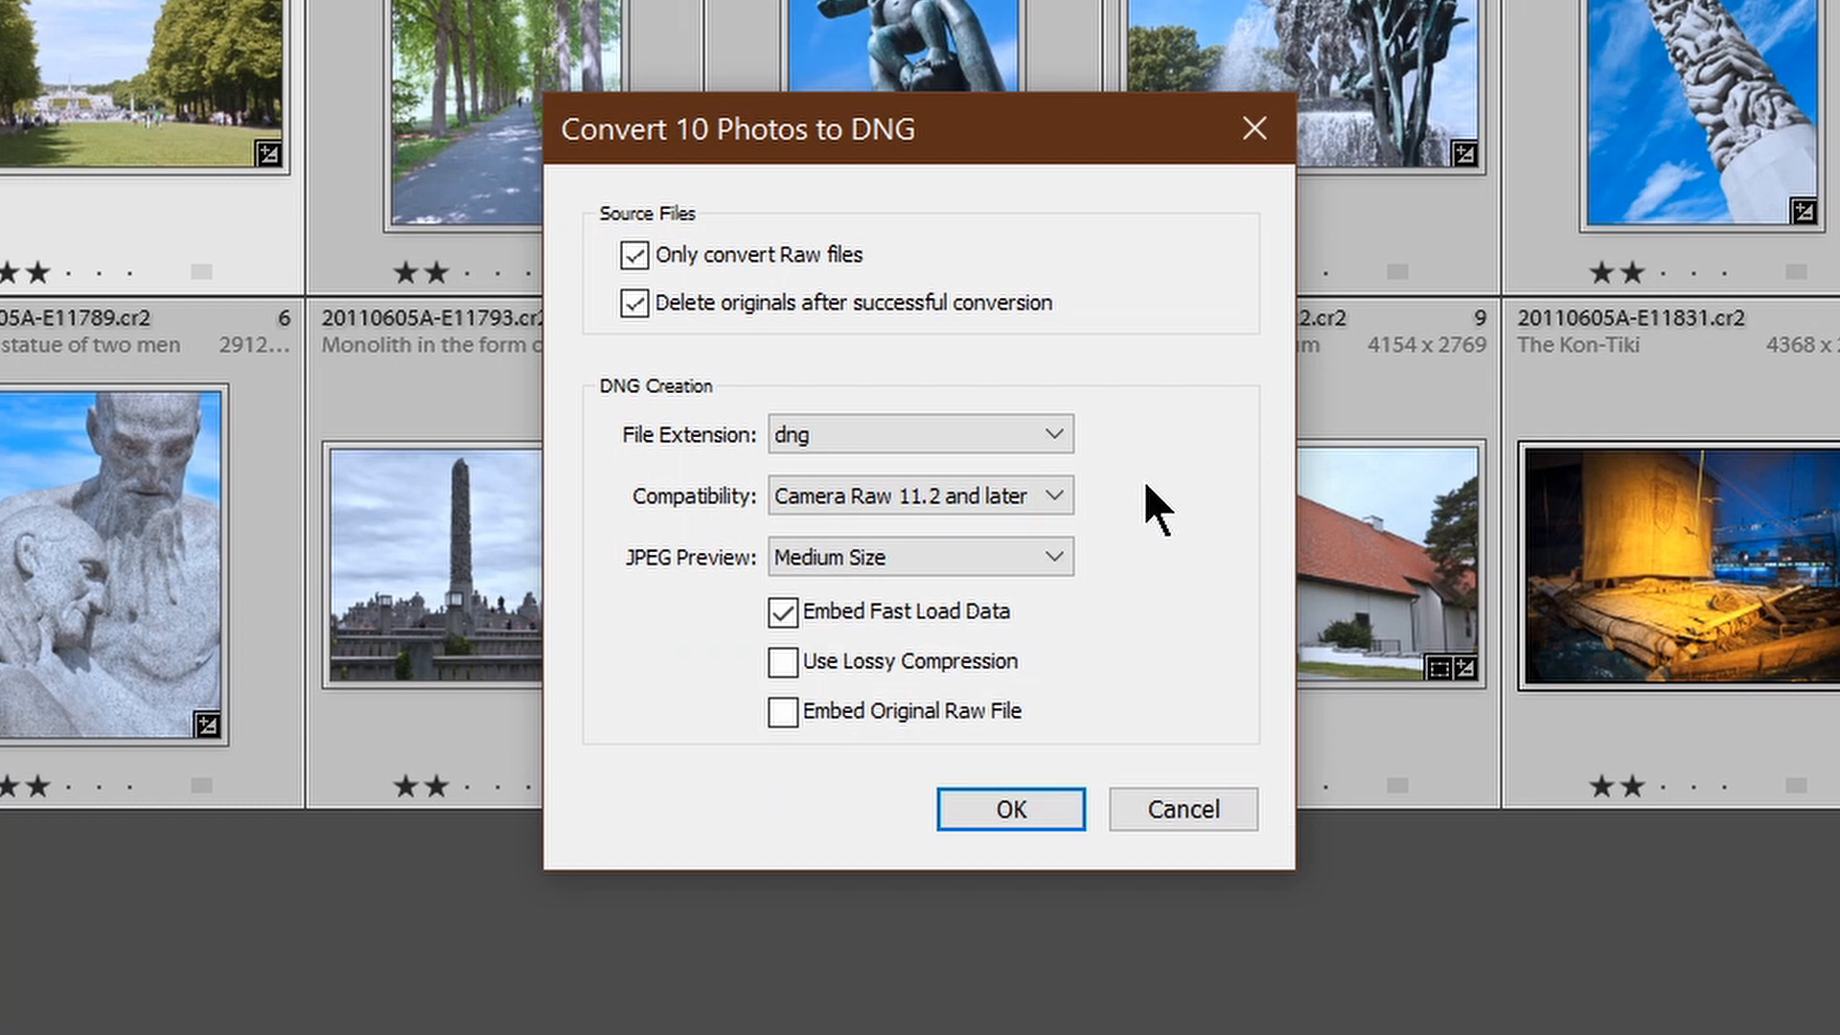
pyautogui.moveTo(869, 604)
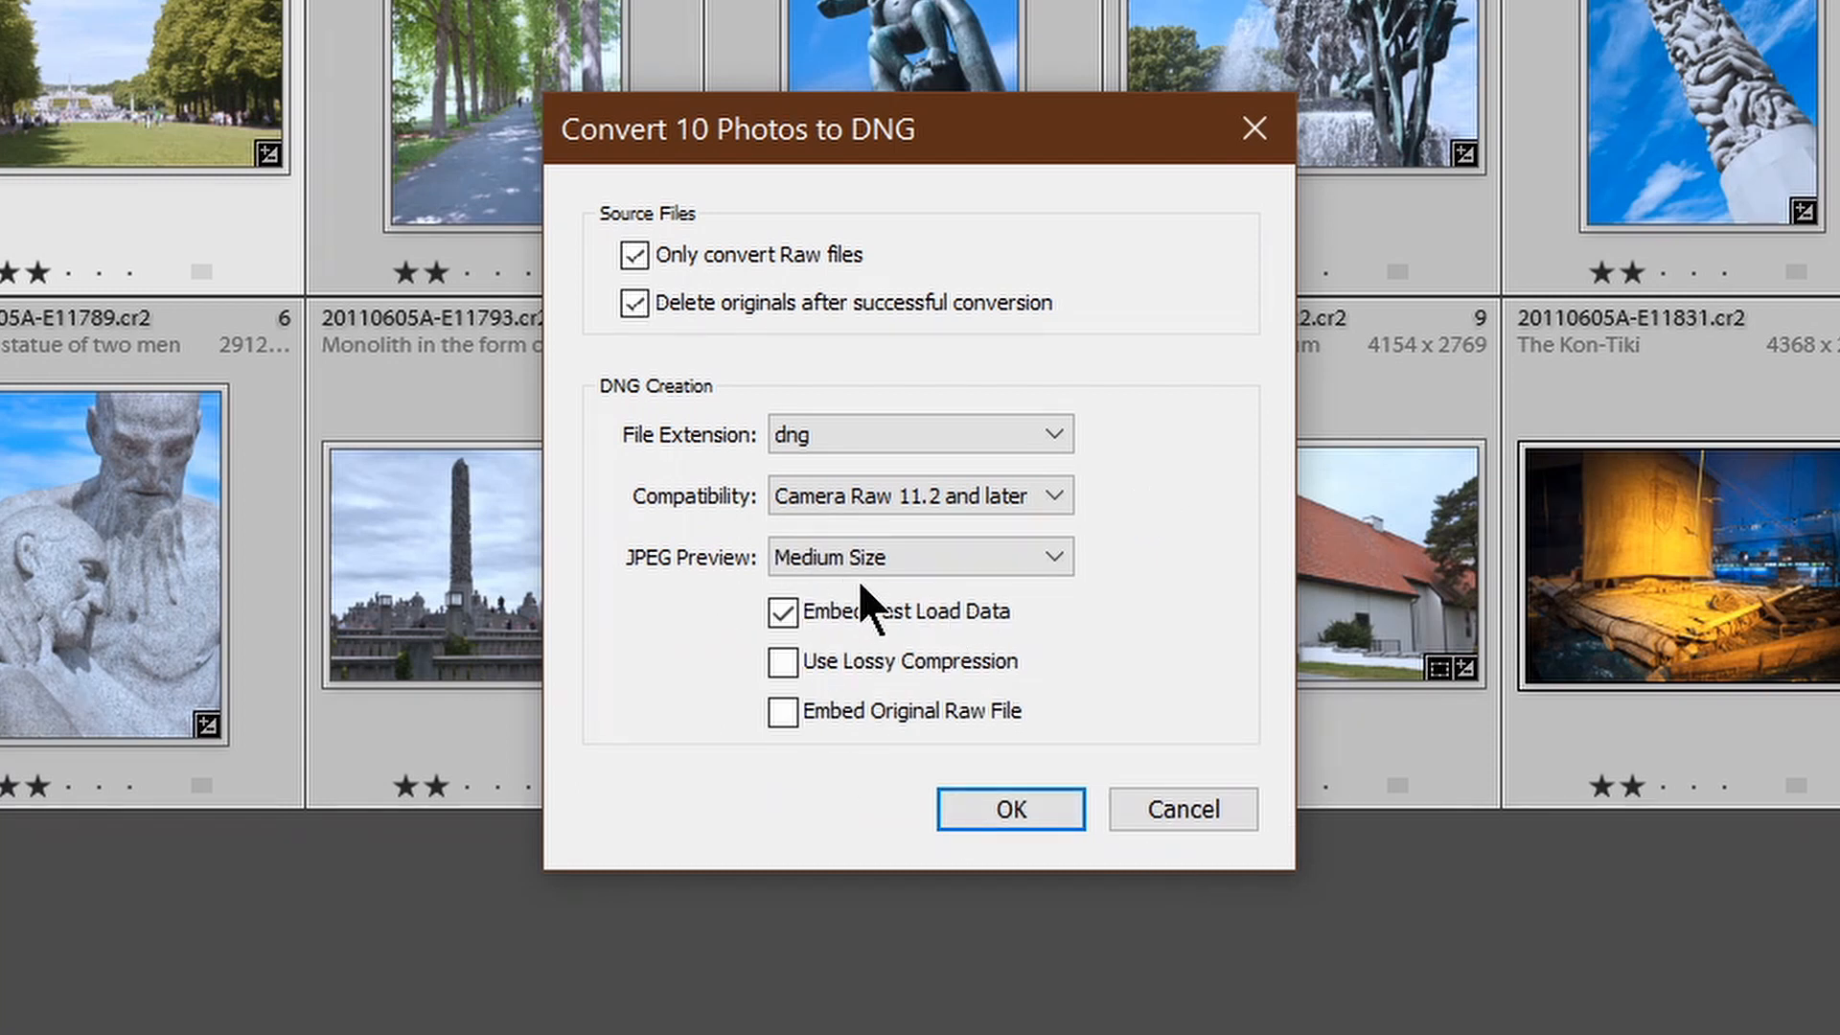
pyautogui.click(918, 556)
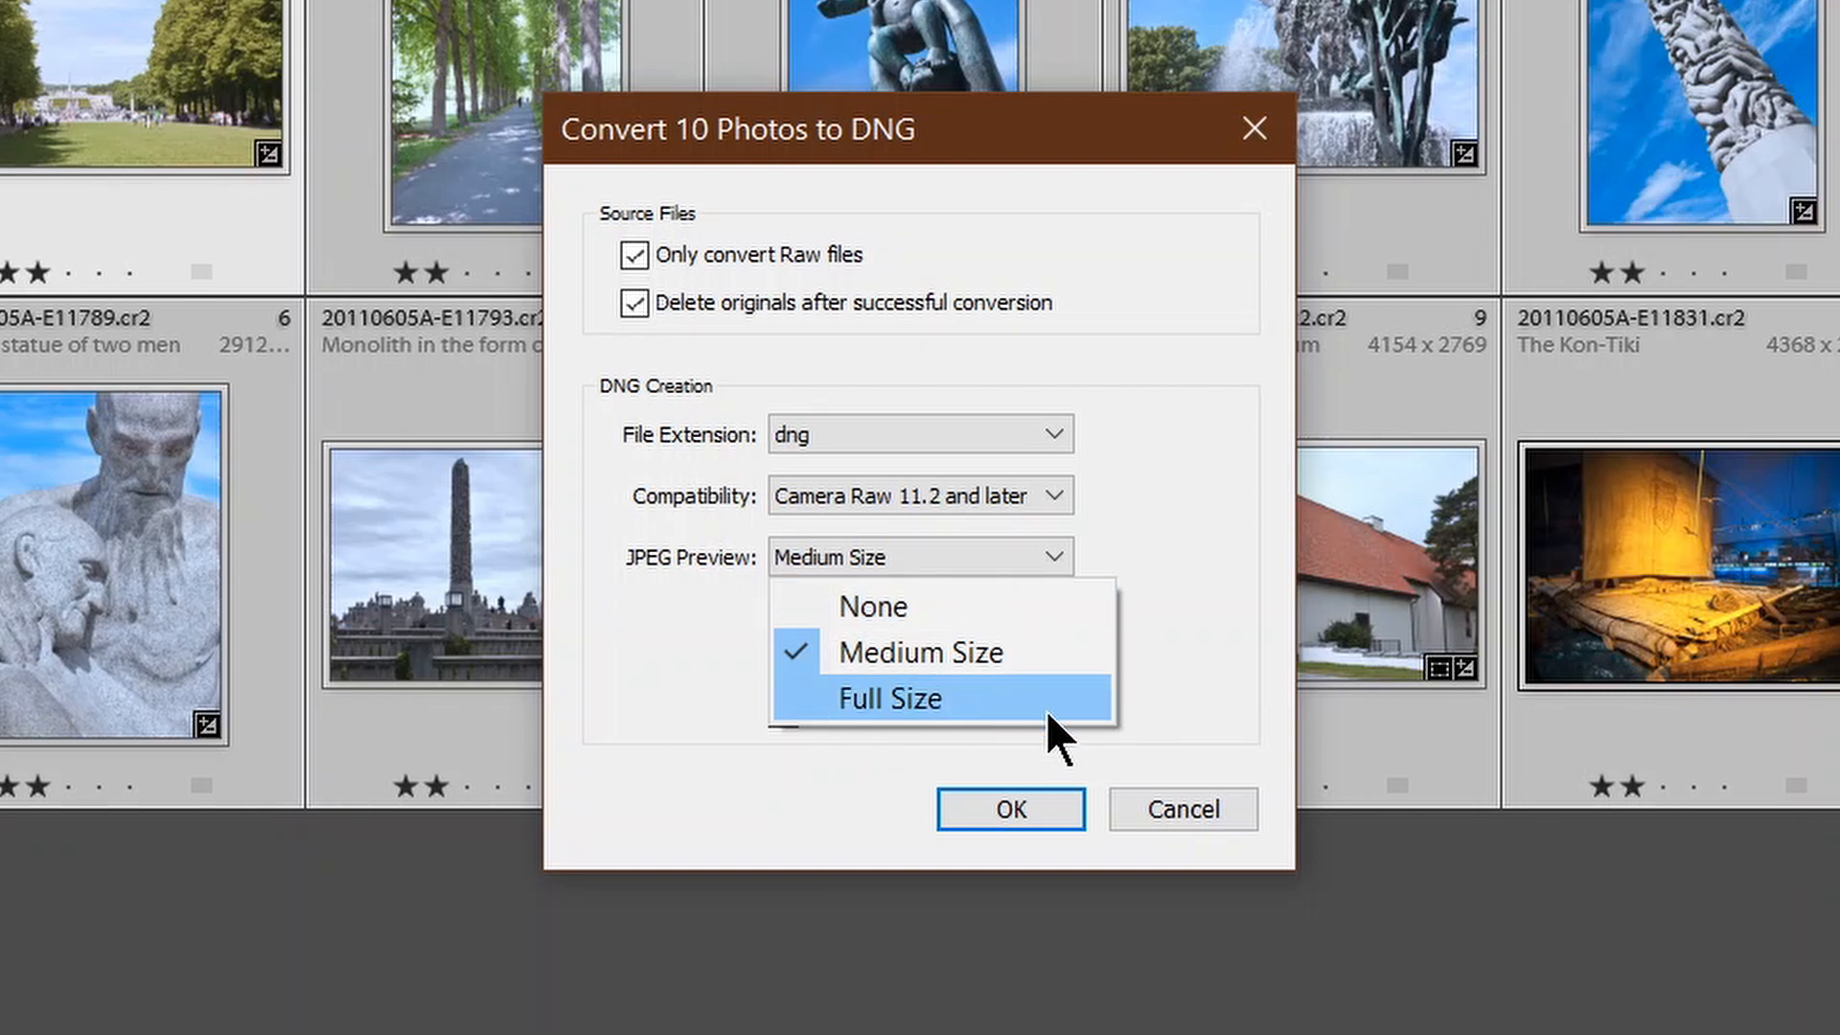
pyautogui.moveTo(1052, 652)
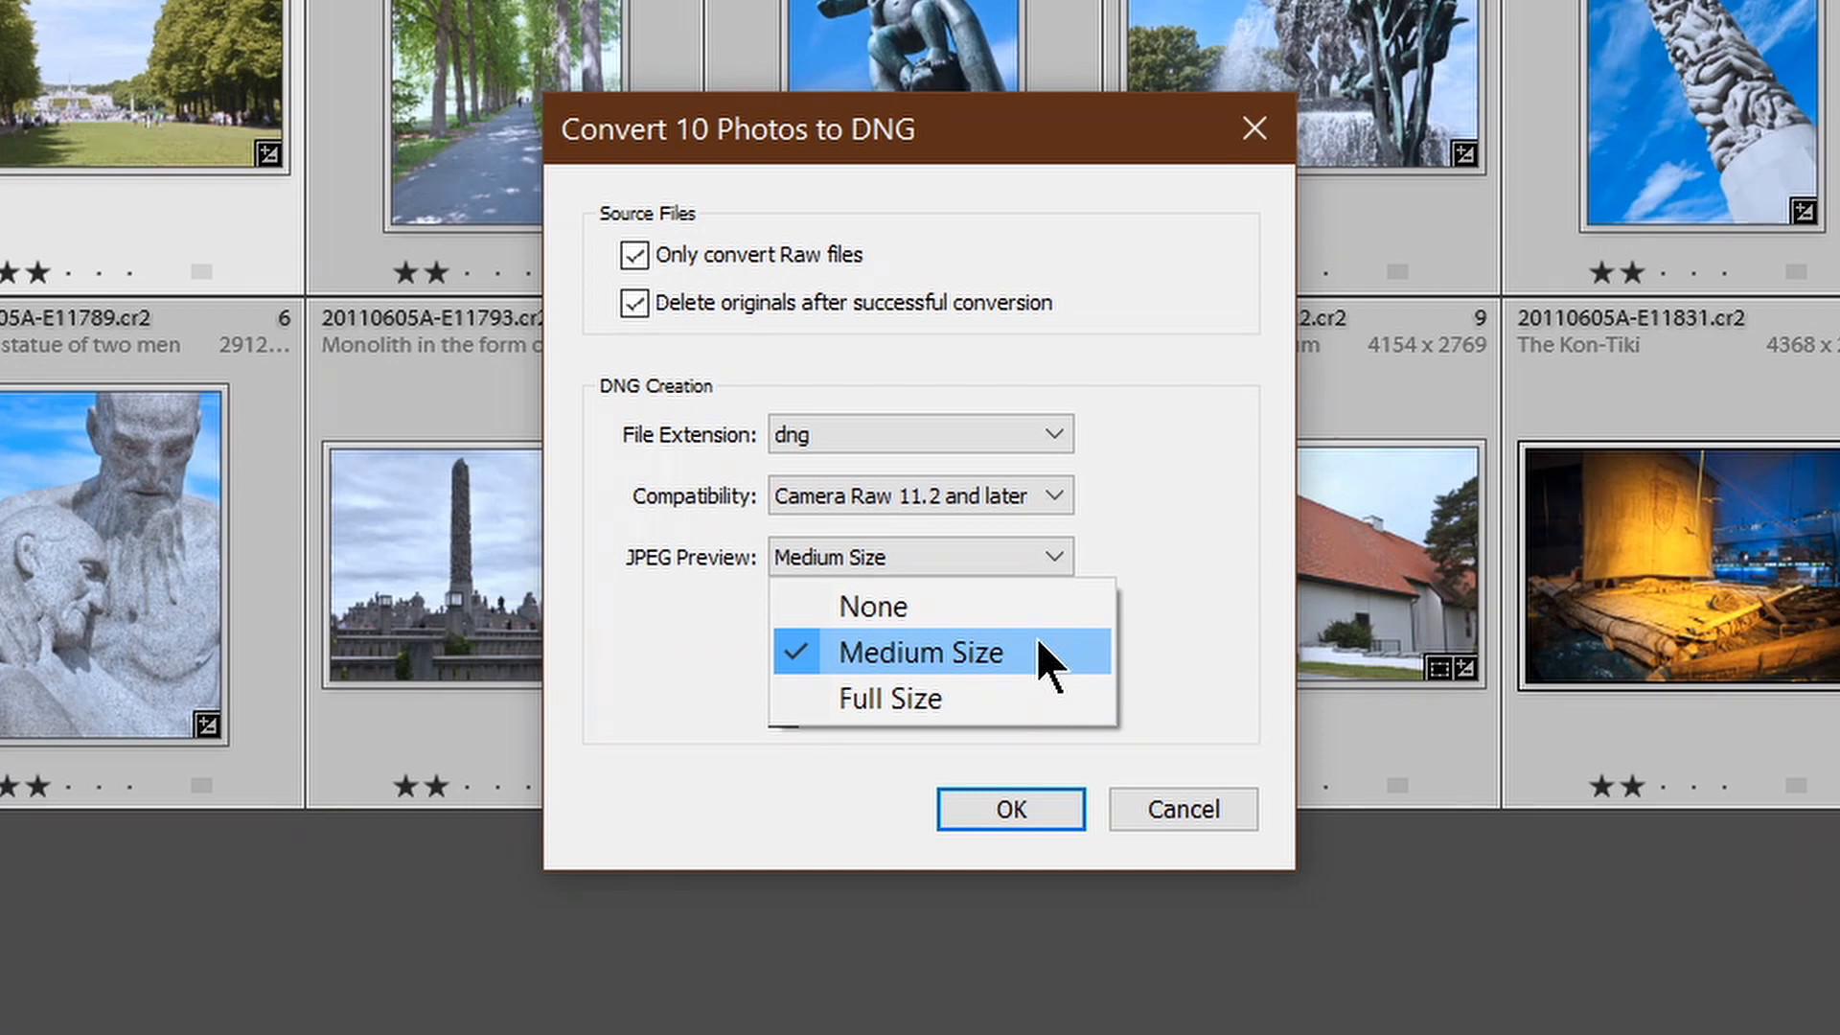
pyautogui.click(922, 652)
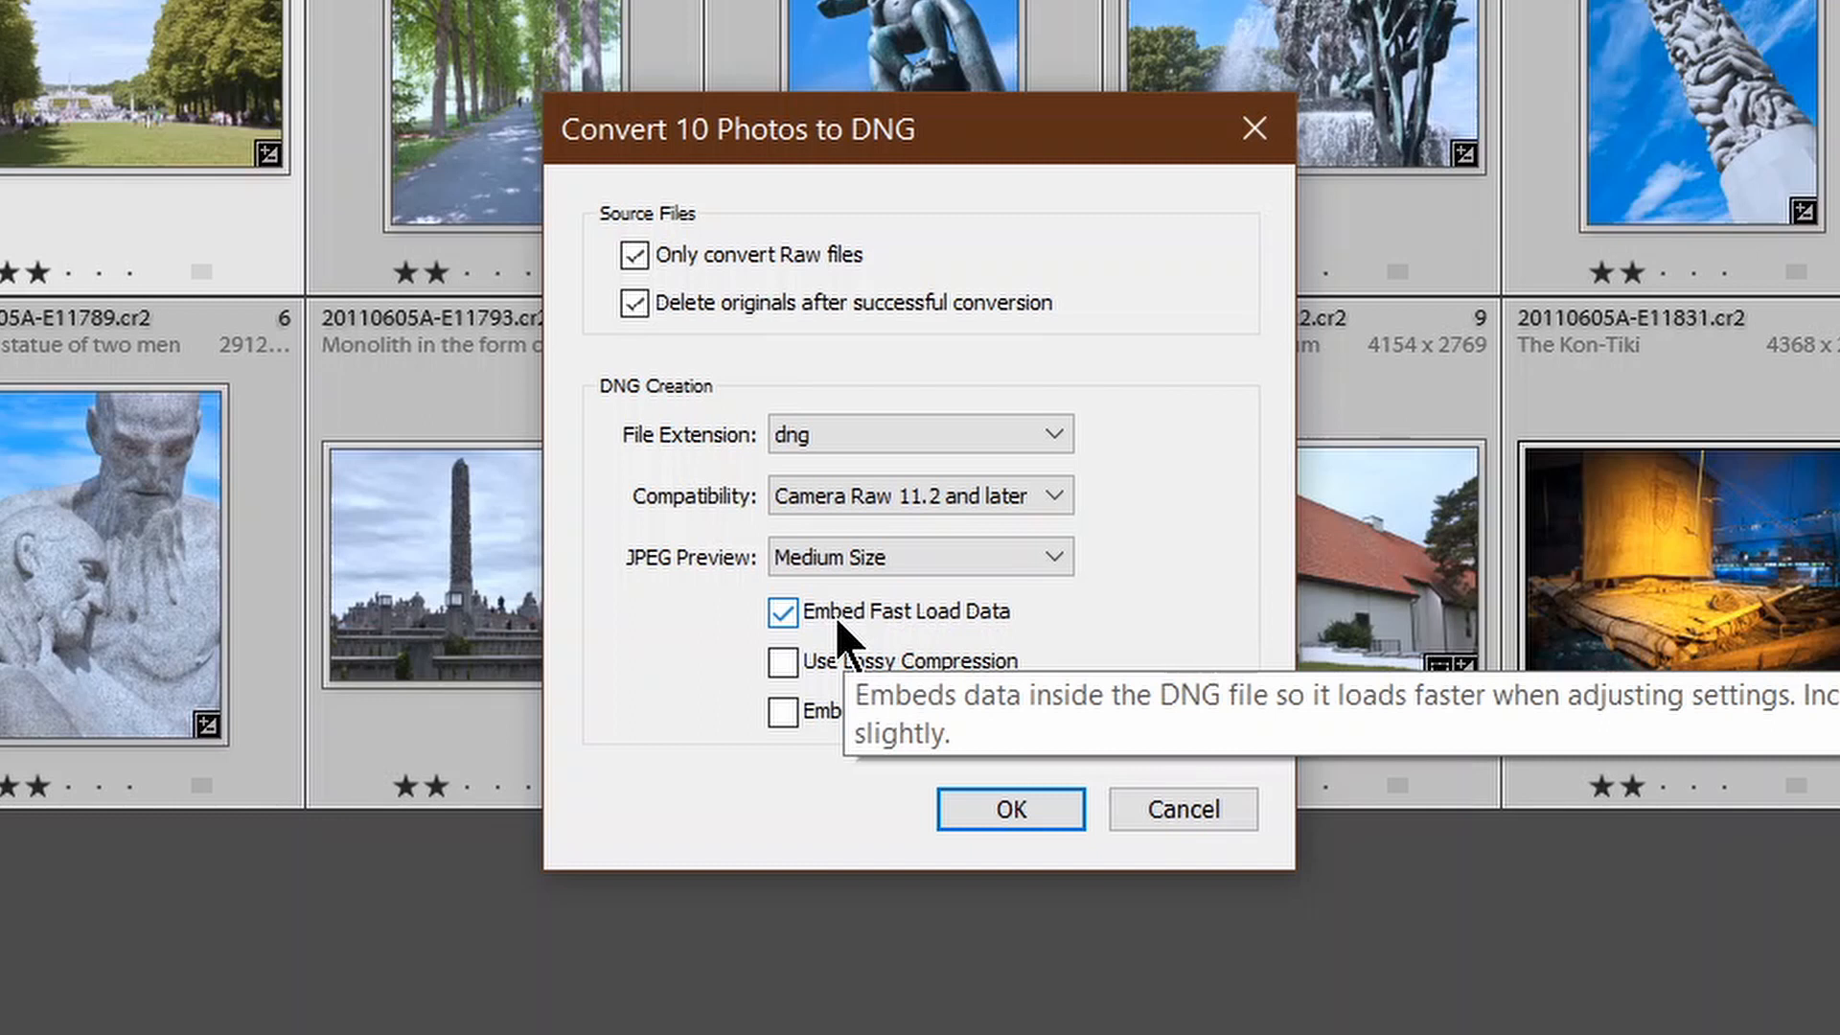
pyautogui.moveTo(856, 635)
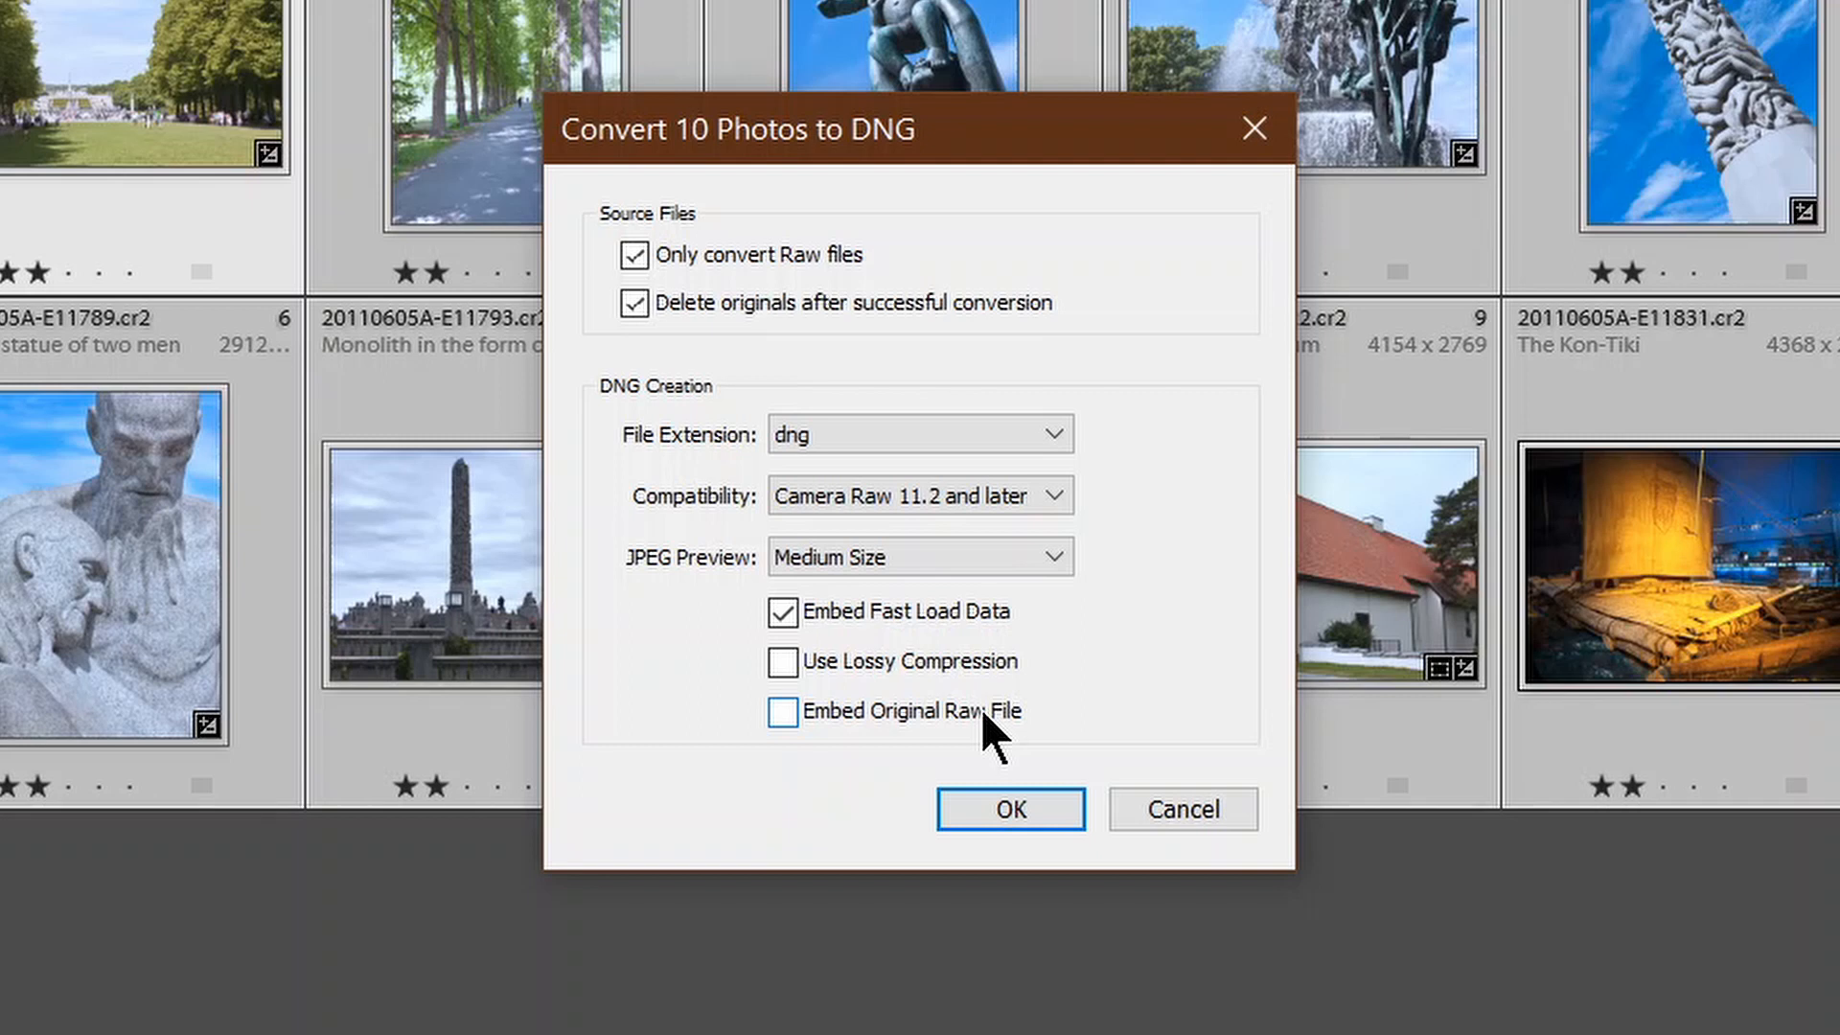
pyautogui.moveTo(985, 734)
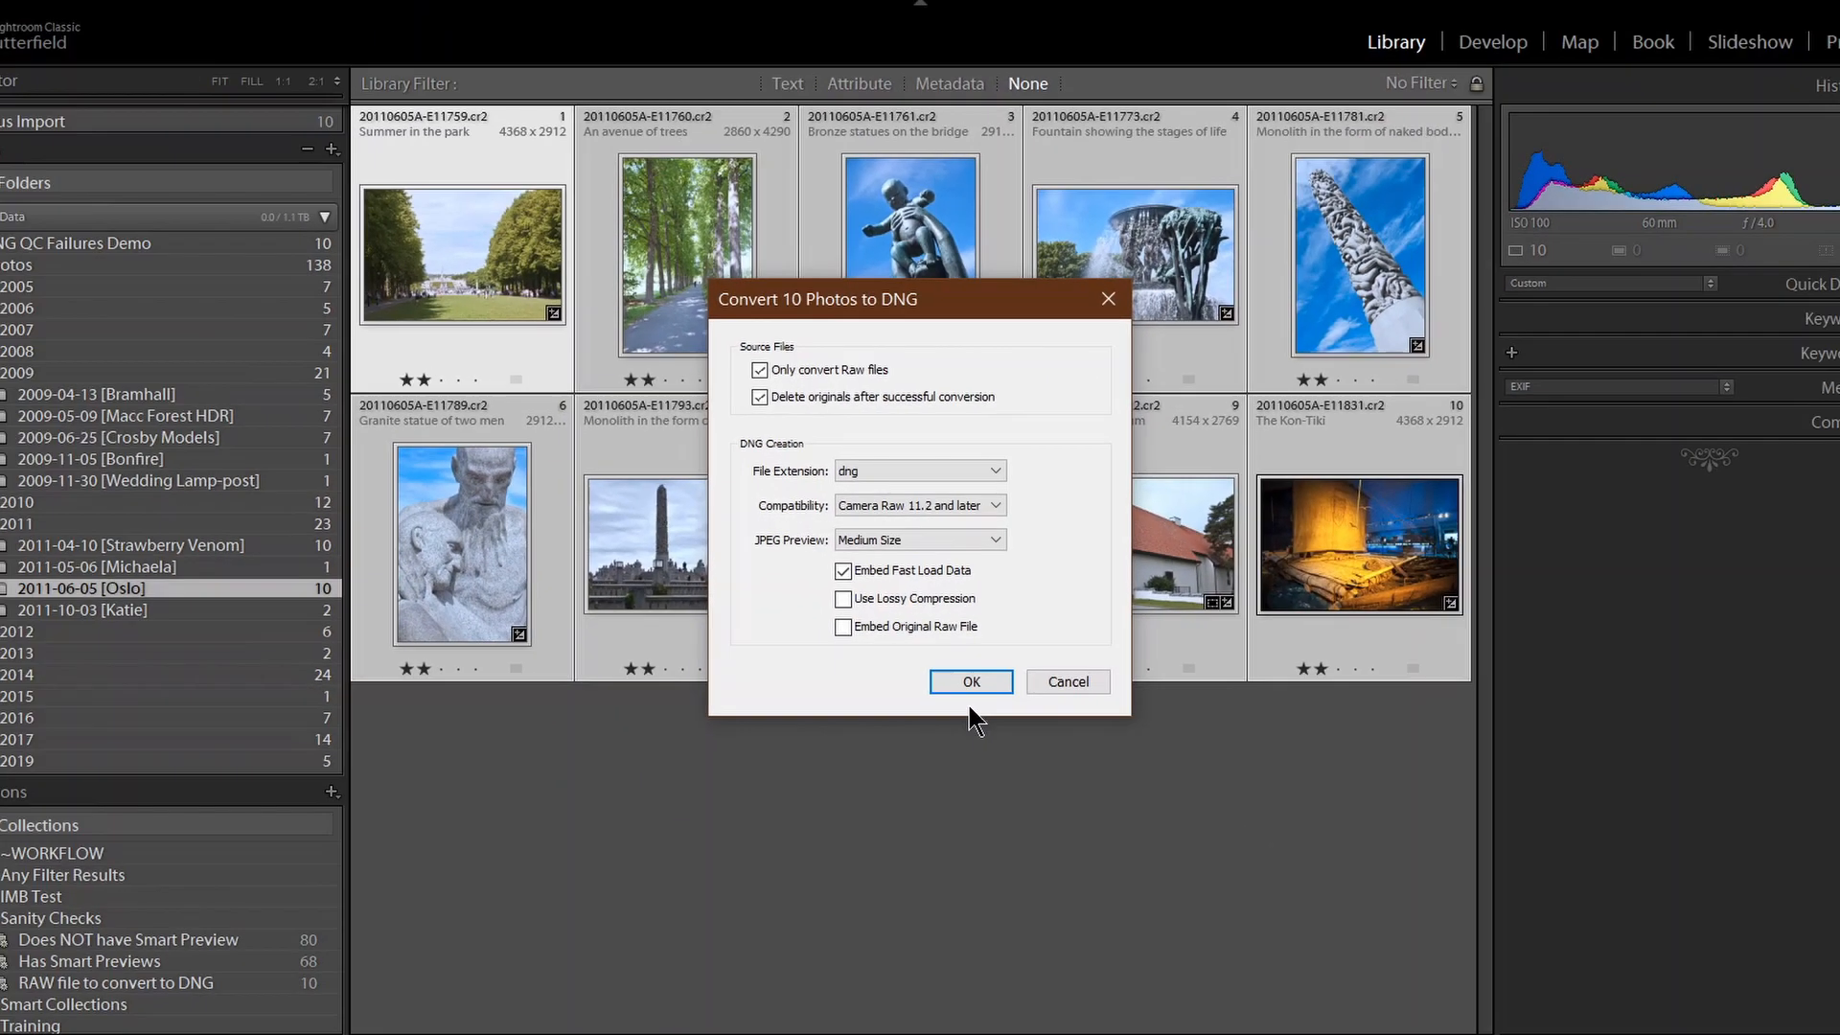
# Confirm the DNG settings with OK so conversion of the ten Oslo photos begins
pyautogui.click(970, 683)
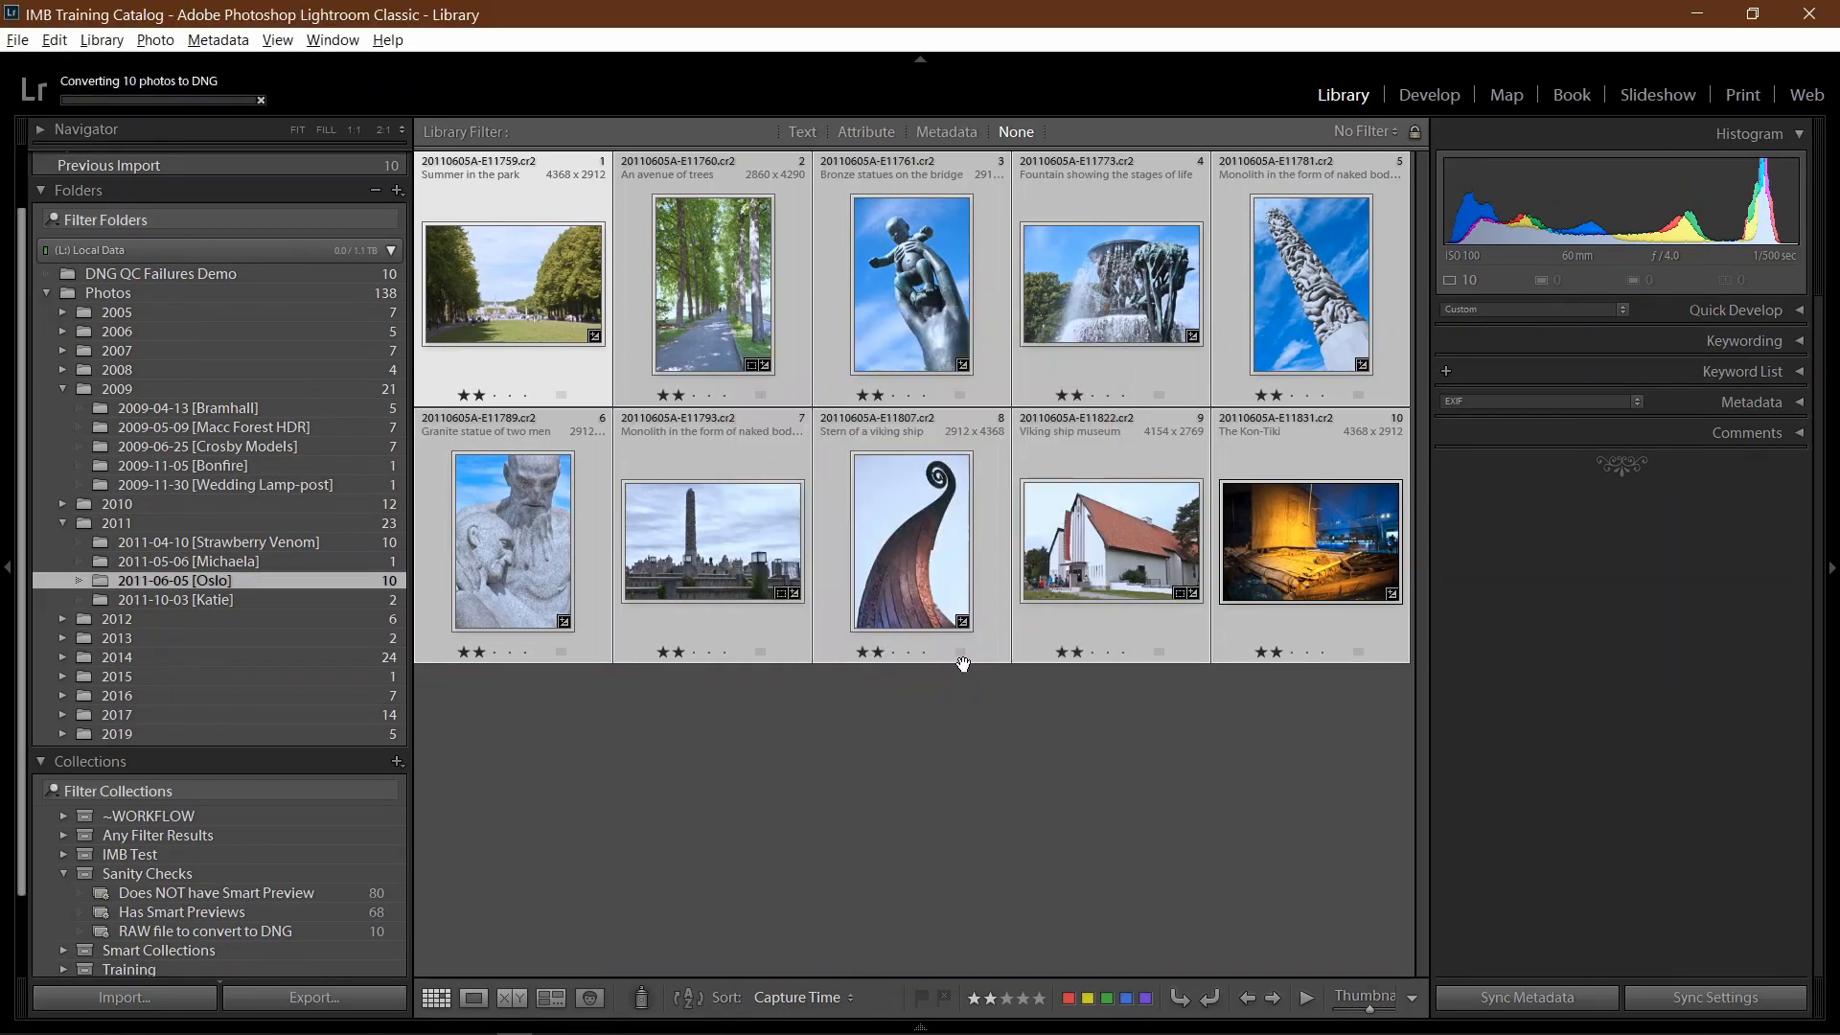